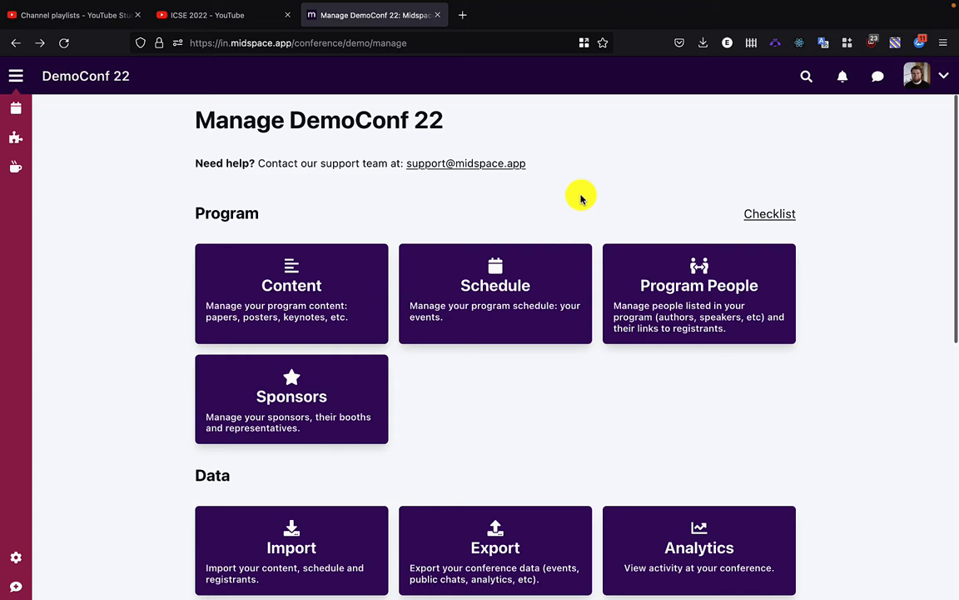
mouse_move(325, 293)
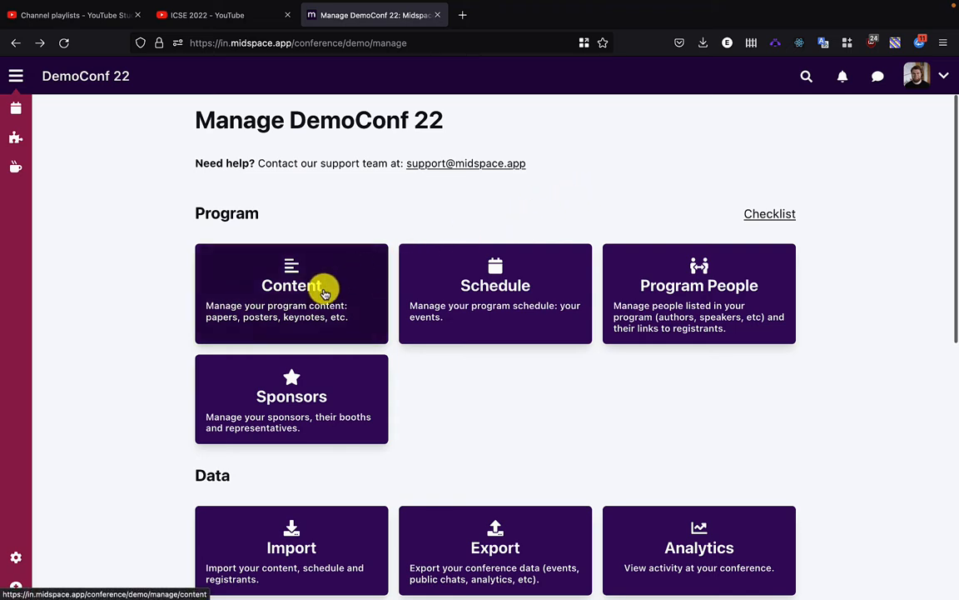
Step: Start a new DemoConf 22 content item titled 'Demo Paper with Video Upload' labelled Paper
left_click(291, 284)
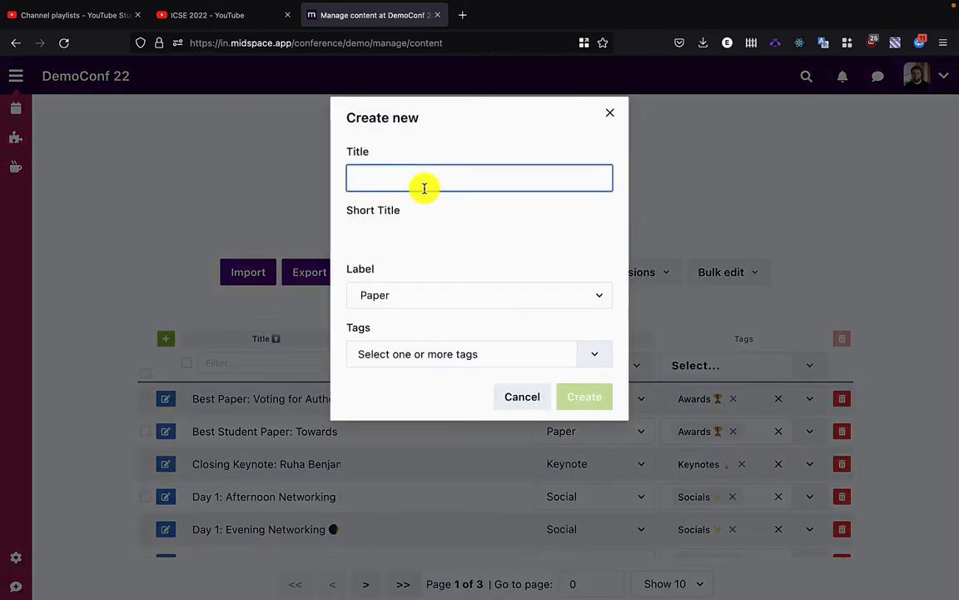
type("Demo Paper")
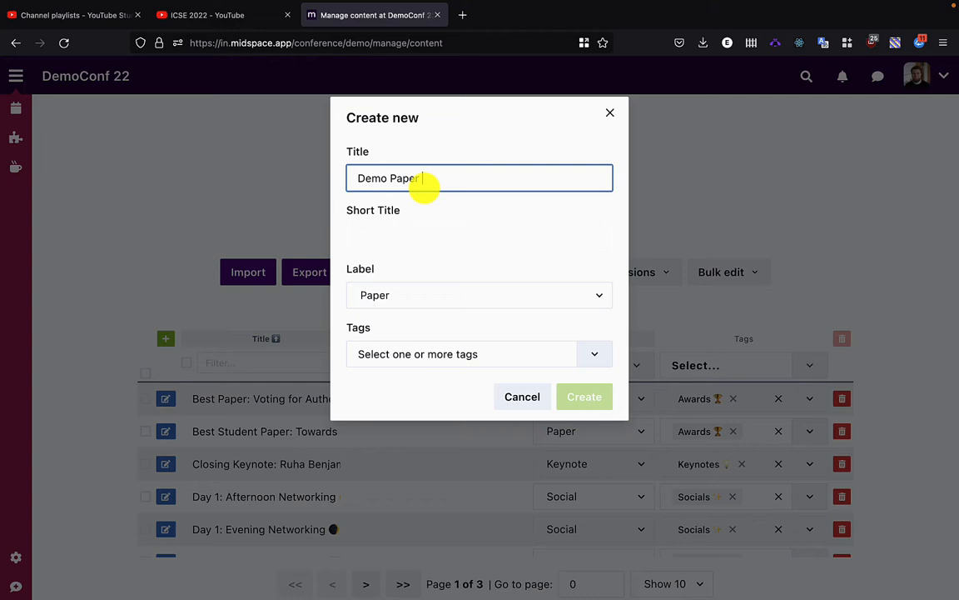
type("with")
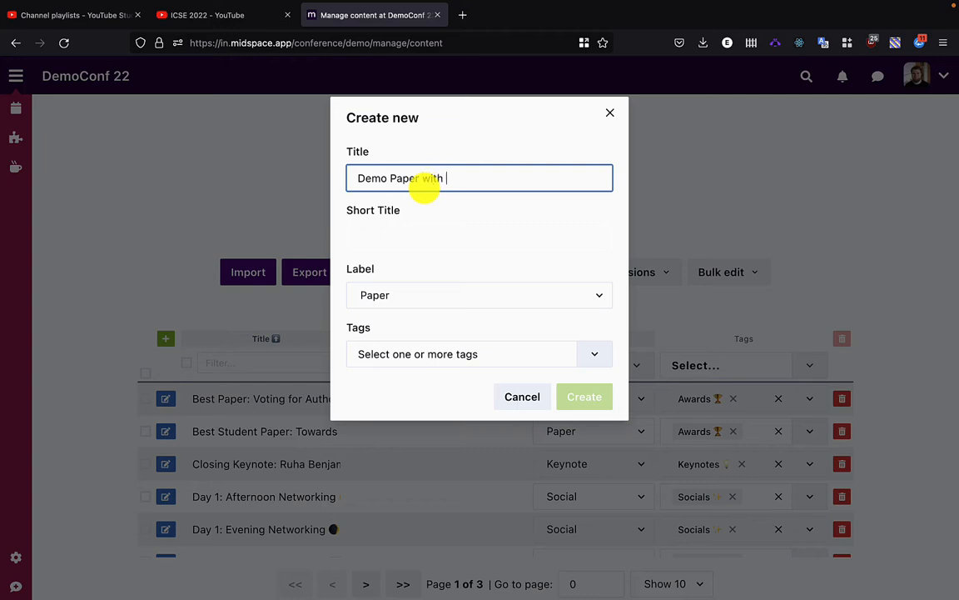
type("Video Upload")
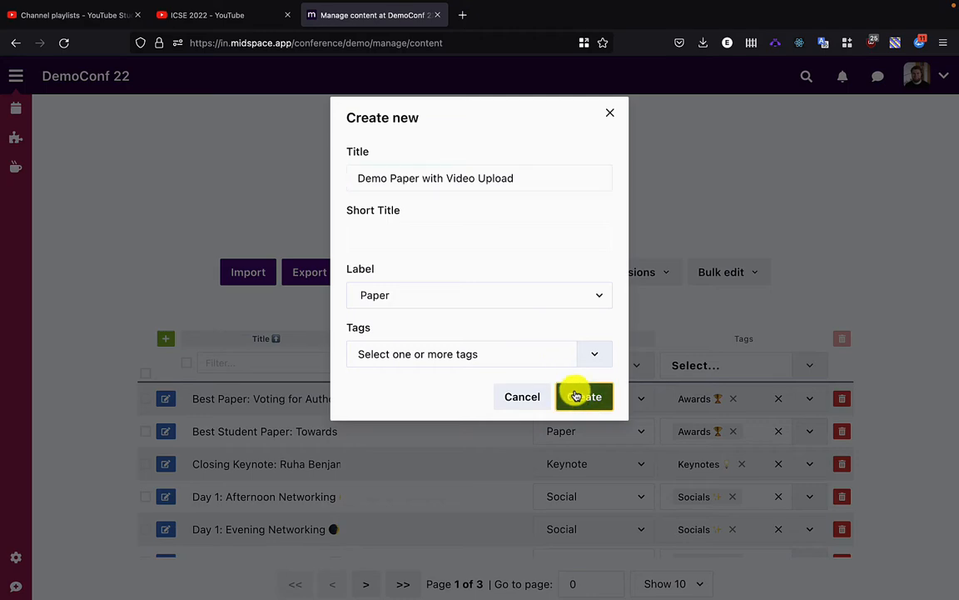
Step: Create the paper item and start linking a program person from its People section
left_click(585, 396)
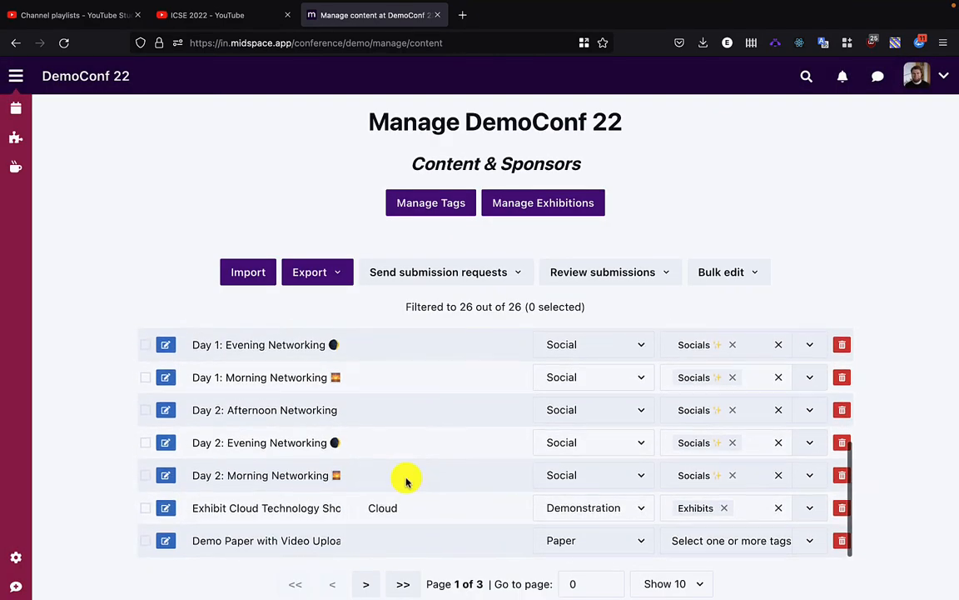
left_click(165, 540)
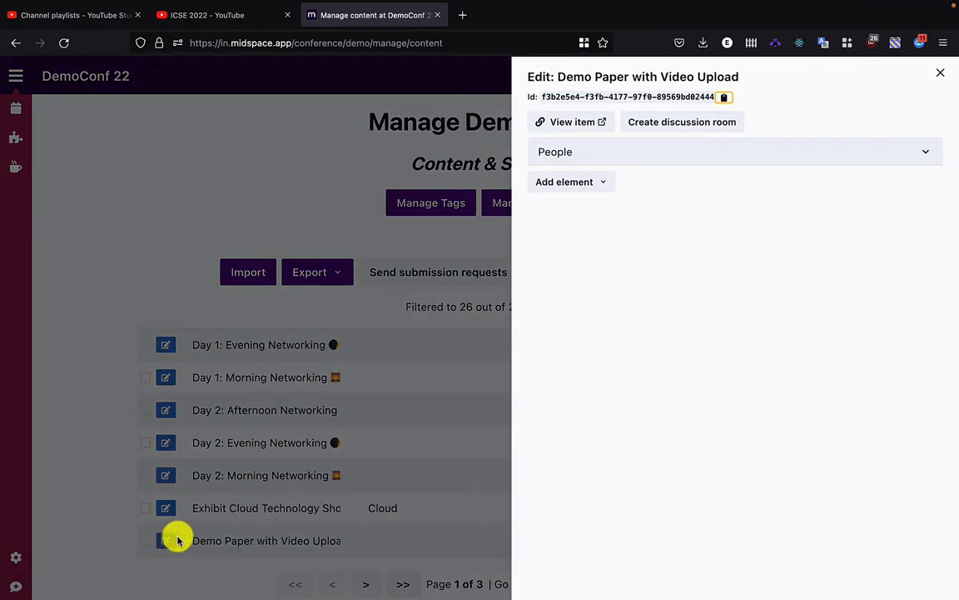
left_click(733, 151)
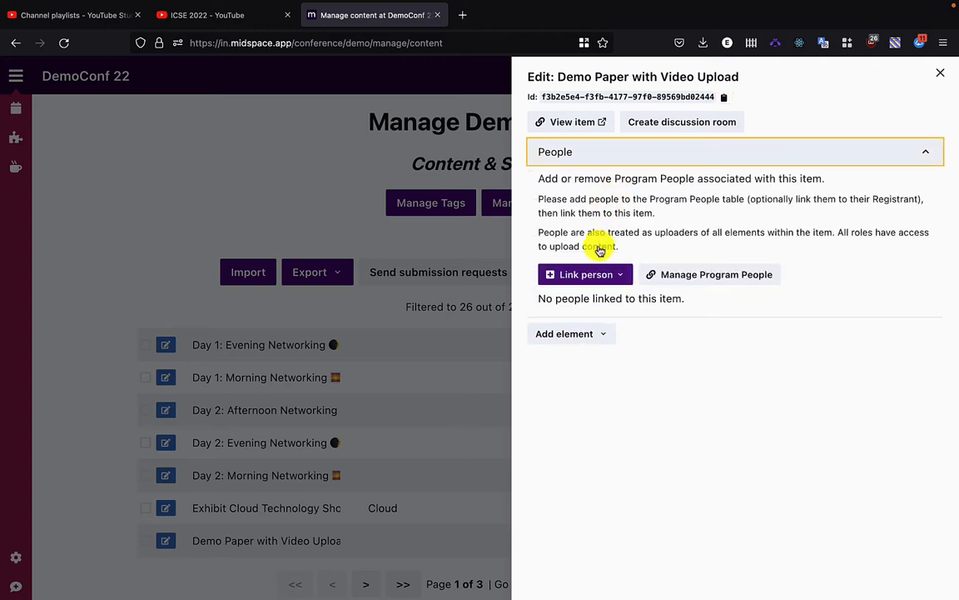
left_click(587, 273)
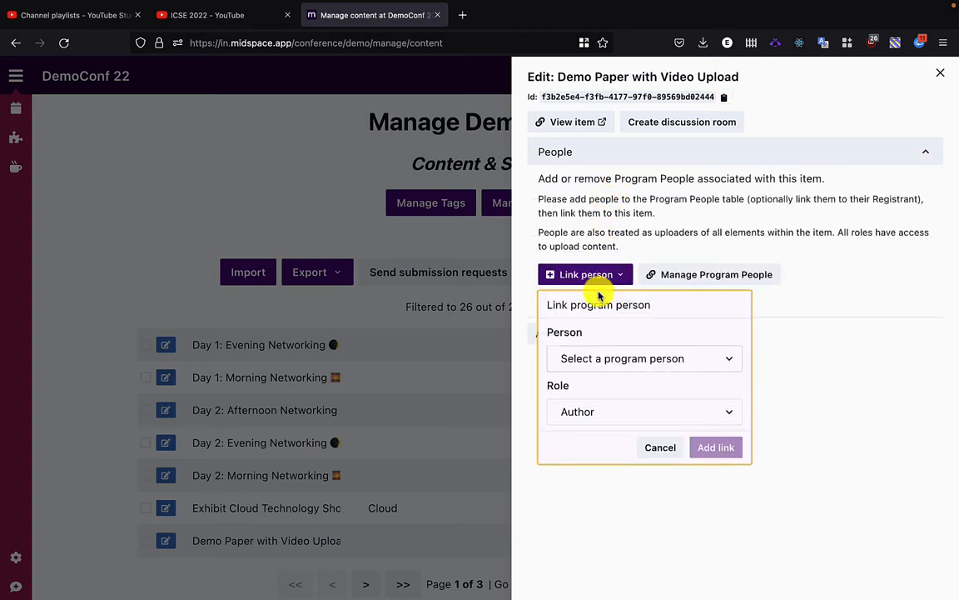
left_click(643, 358)
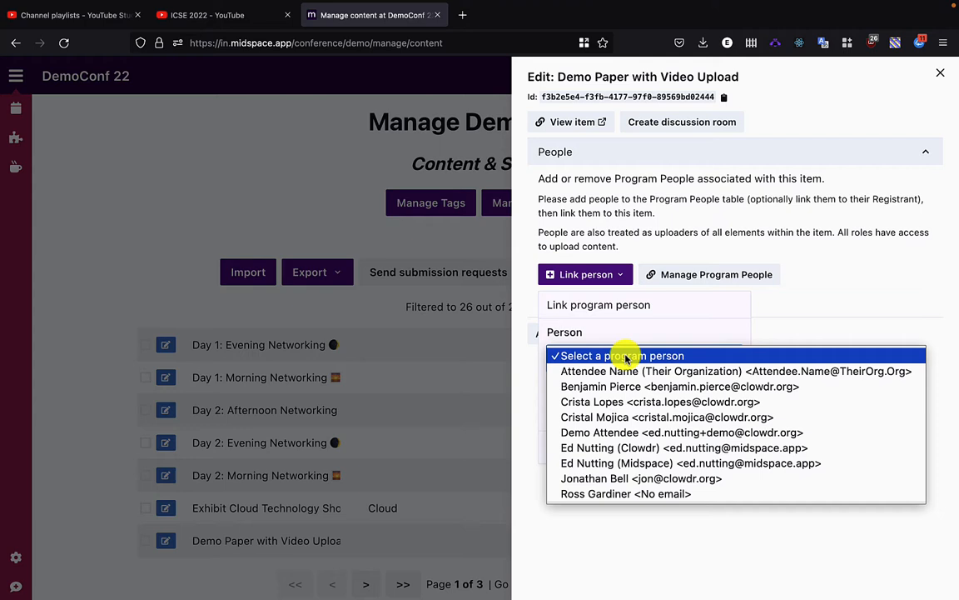
mouse_move(630, 431)
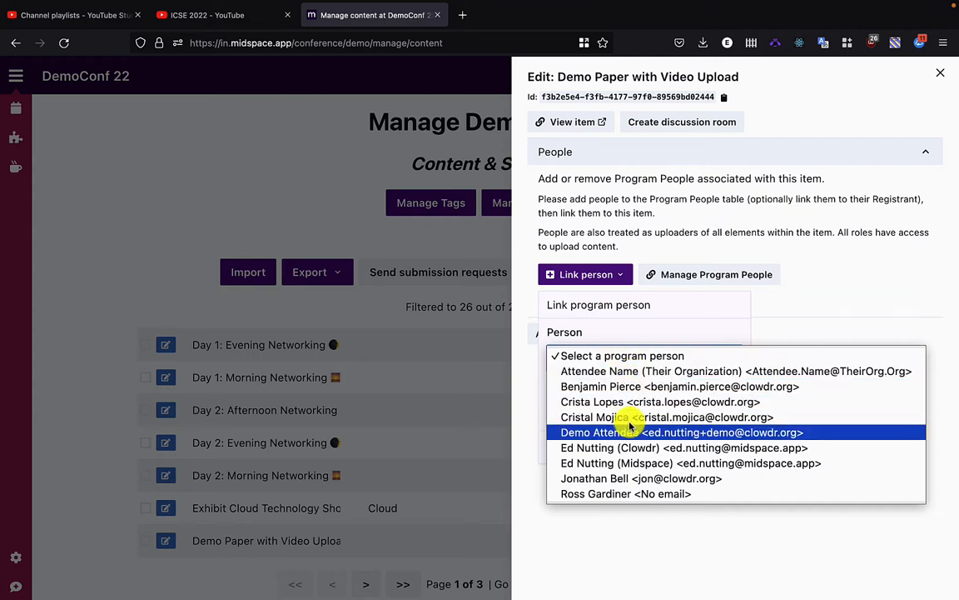
mouse_move(630, 463)
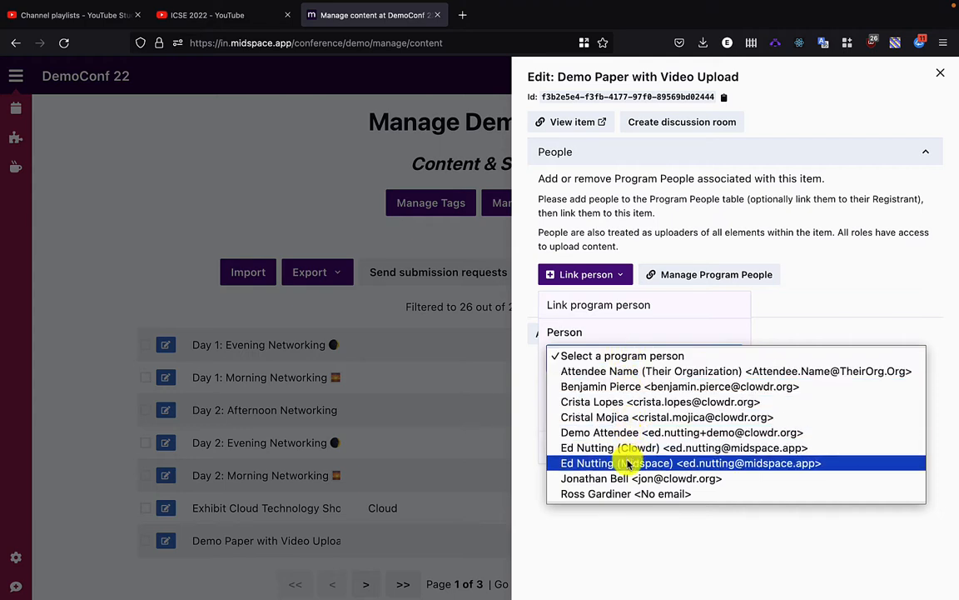
left_click(689, 463)
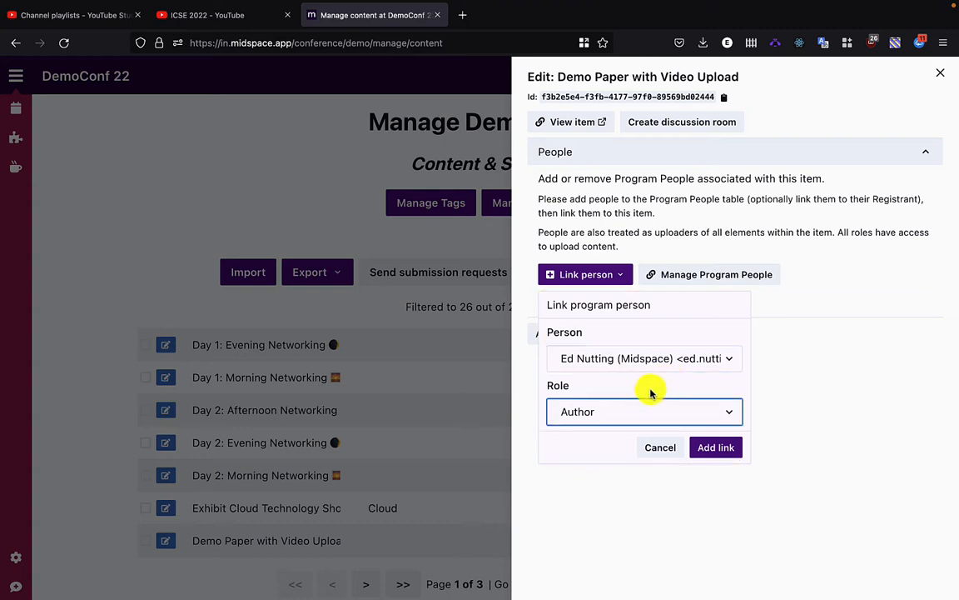
left_click(643, 412)
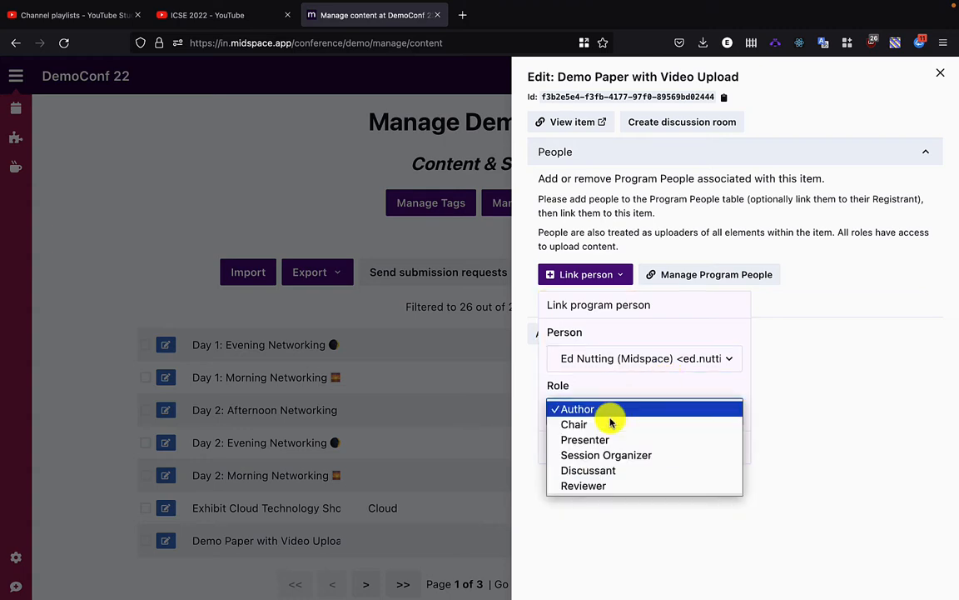
left_click(577, 408)
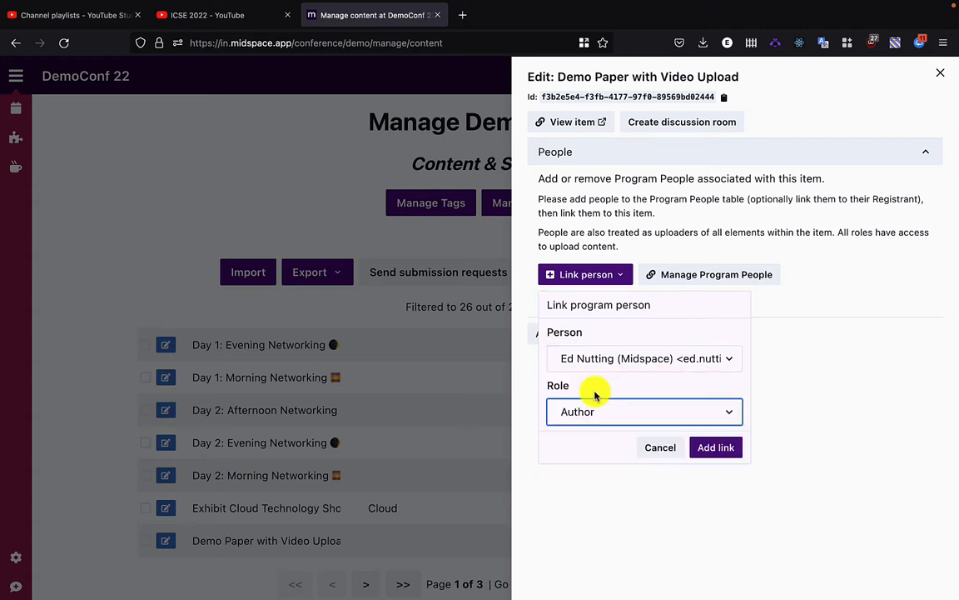
left_click(716, 447)
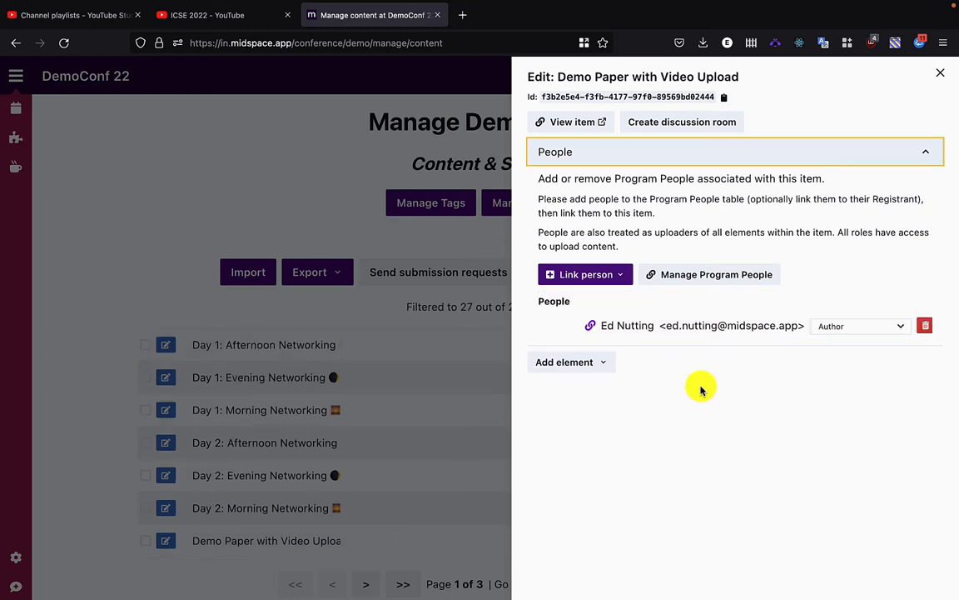
Step: Add a Video File element to the demo paper
left_click(569, 362)
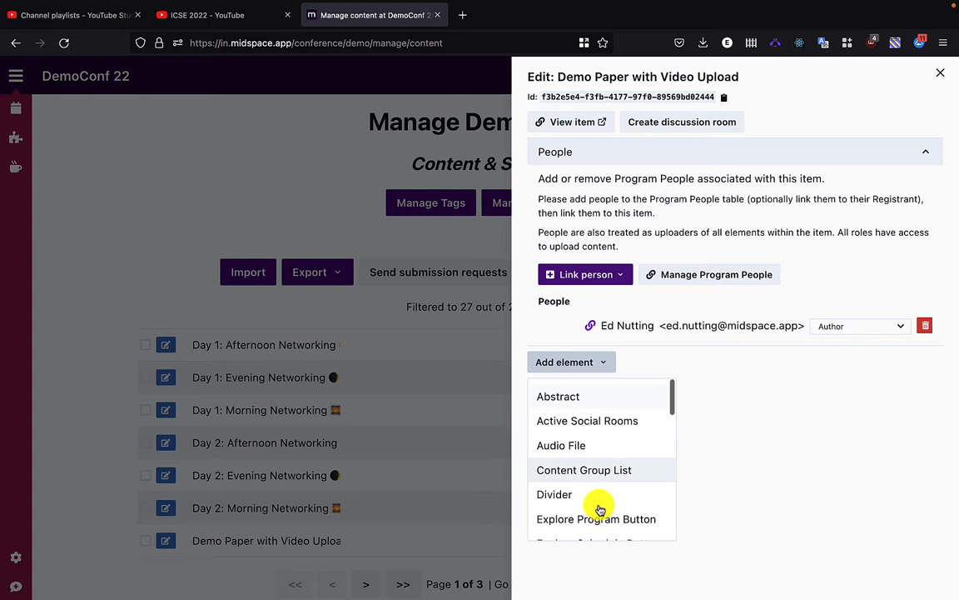
scroll("down", 3)
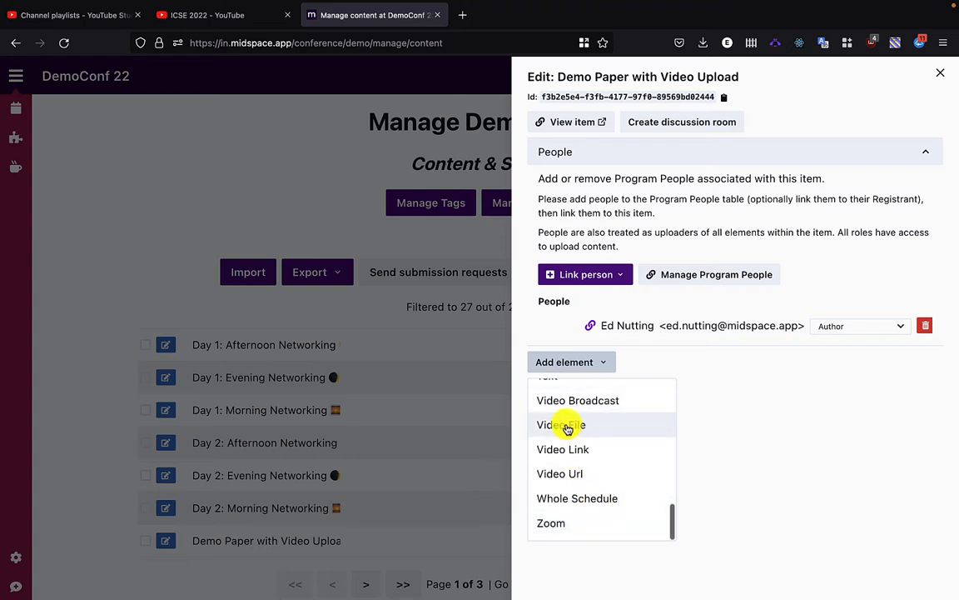
left_click(559, 424)
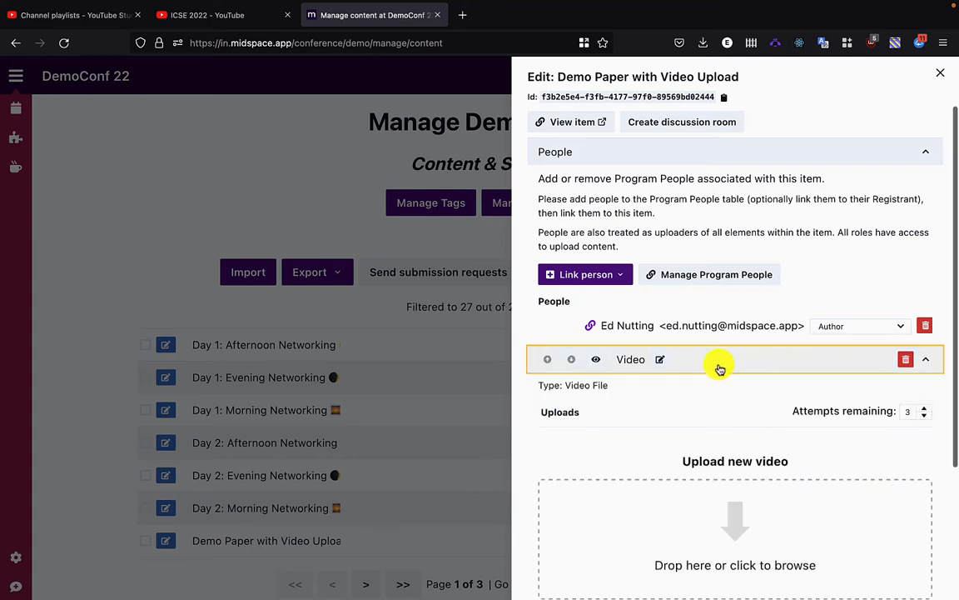
scroll("down", 3)
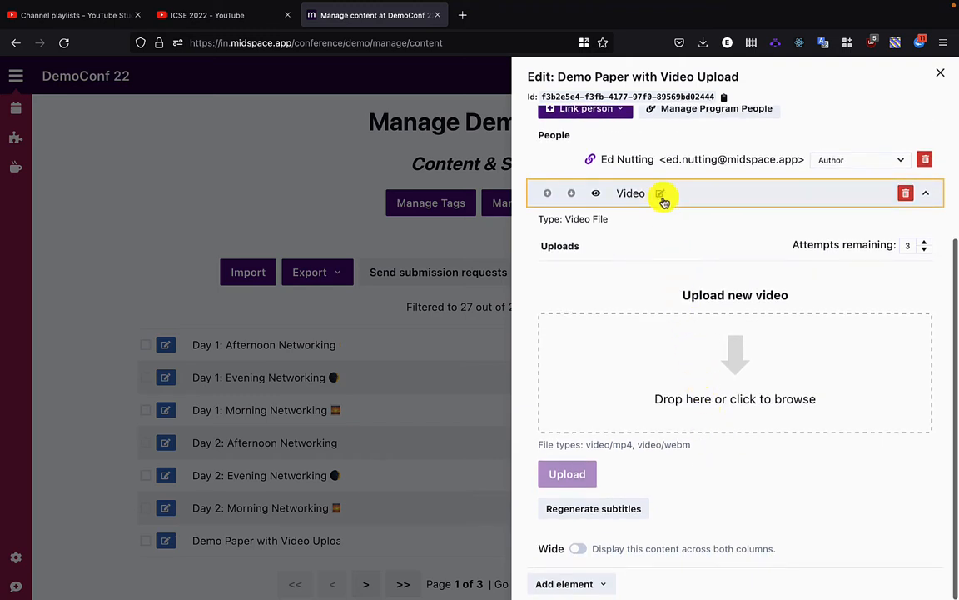
Step: Rename the video element to 'Presentation' and collapse its details
left_click(660, 193)
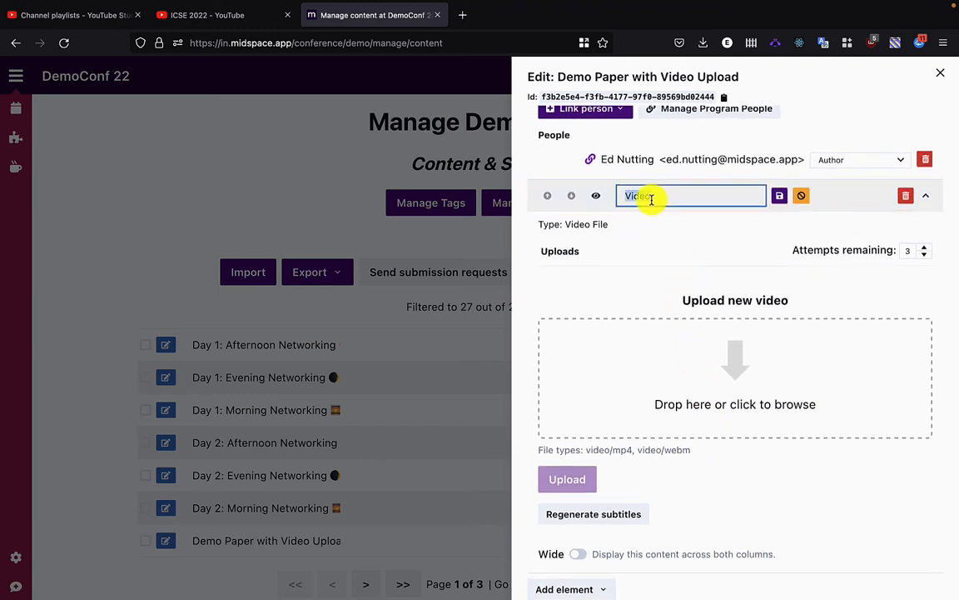
type("Pre")
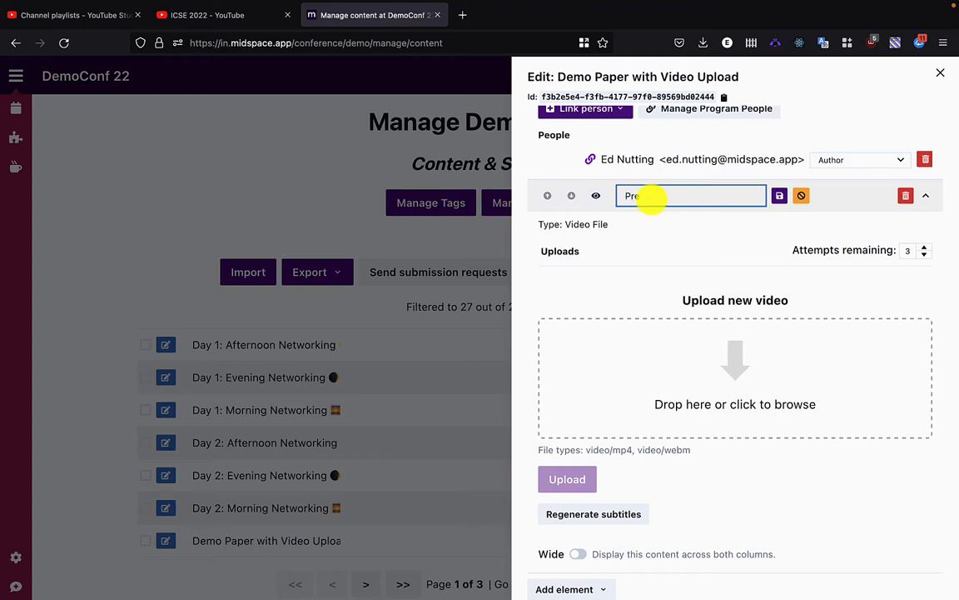
type("sen")
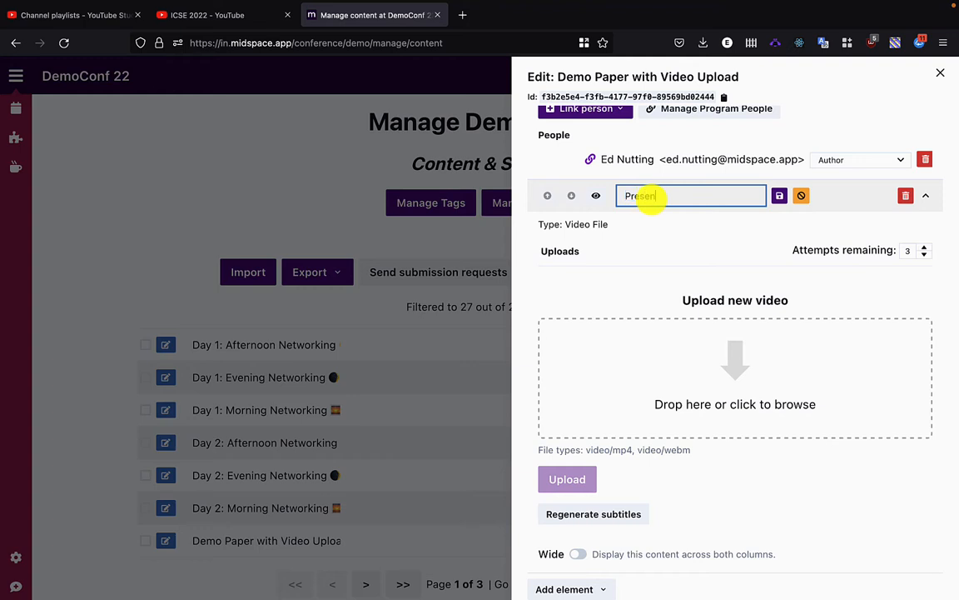
type("tation")
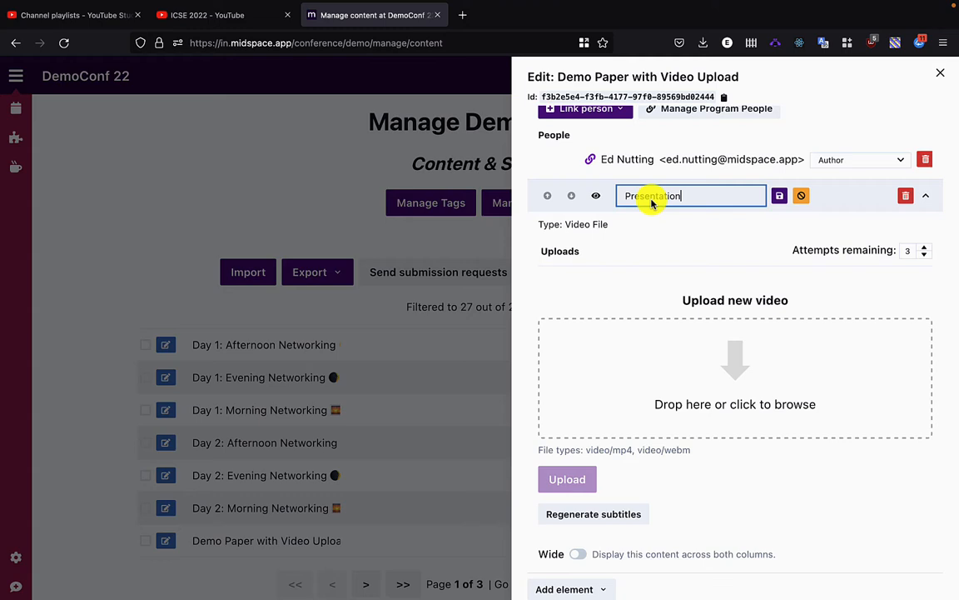
left_click(780, 197)
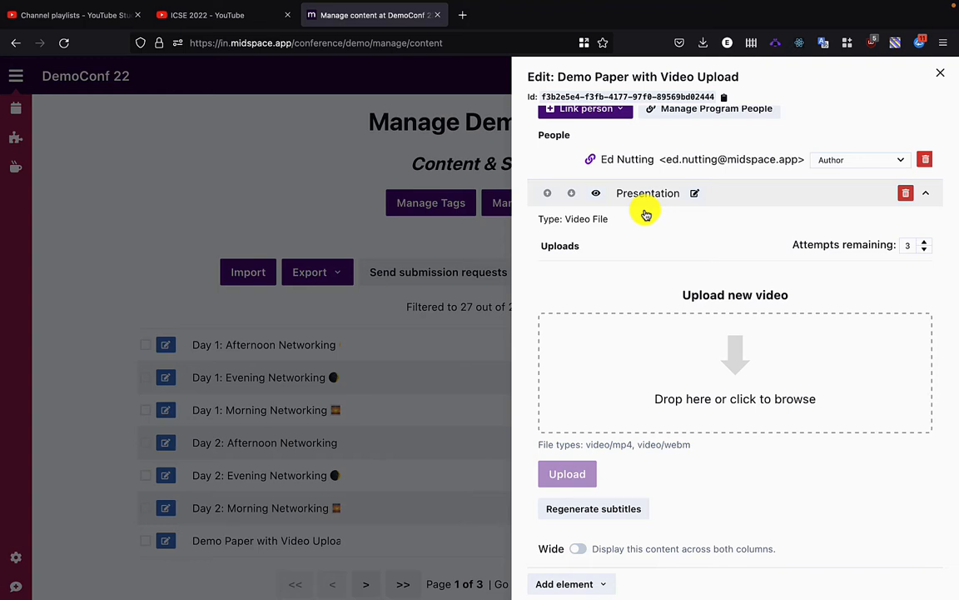
mouse_move(646, 214)
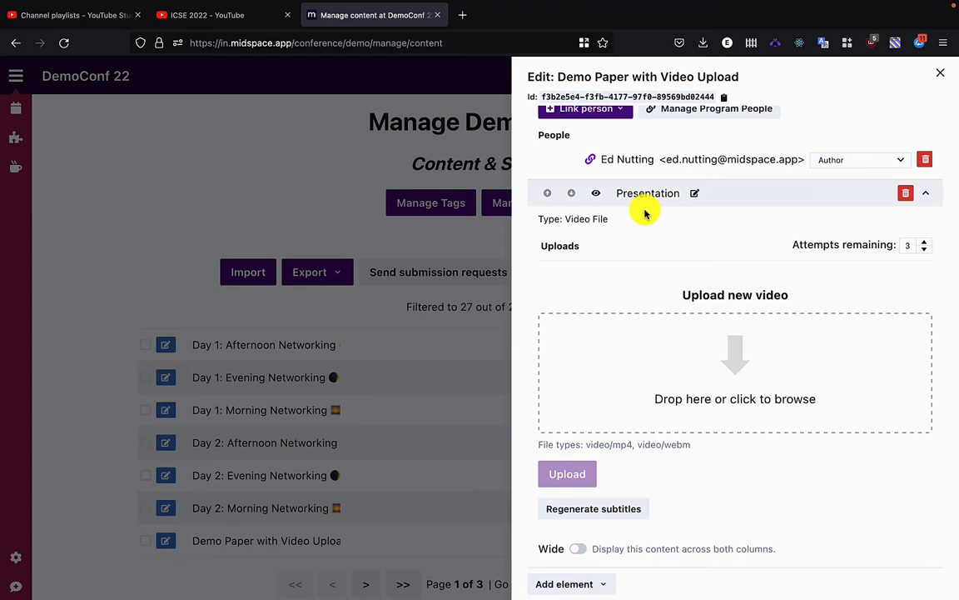
mouse_move(881, 253)
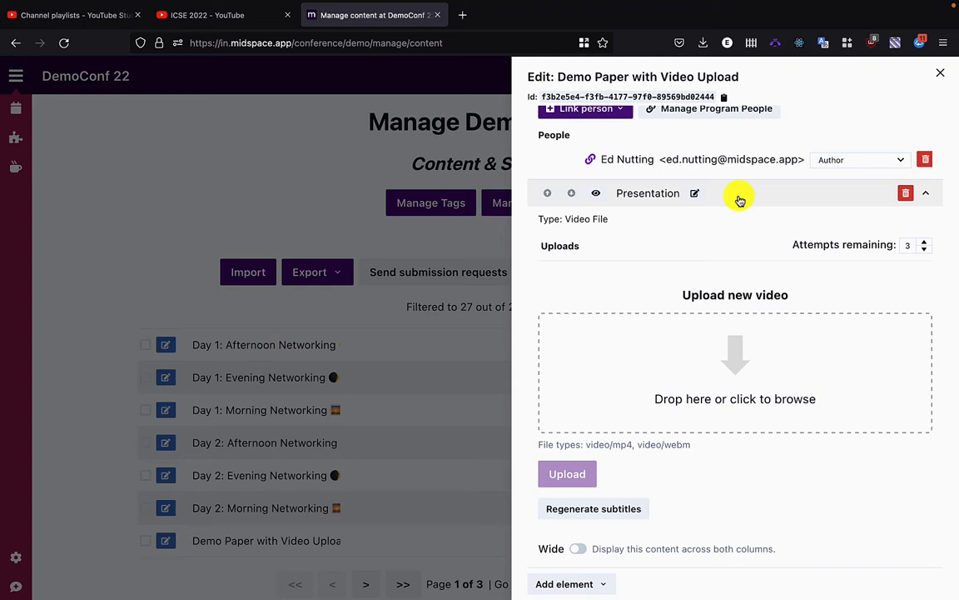
left_click(926, 193)
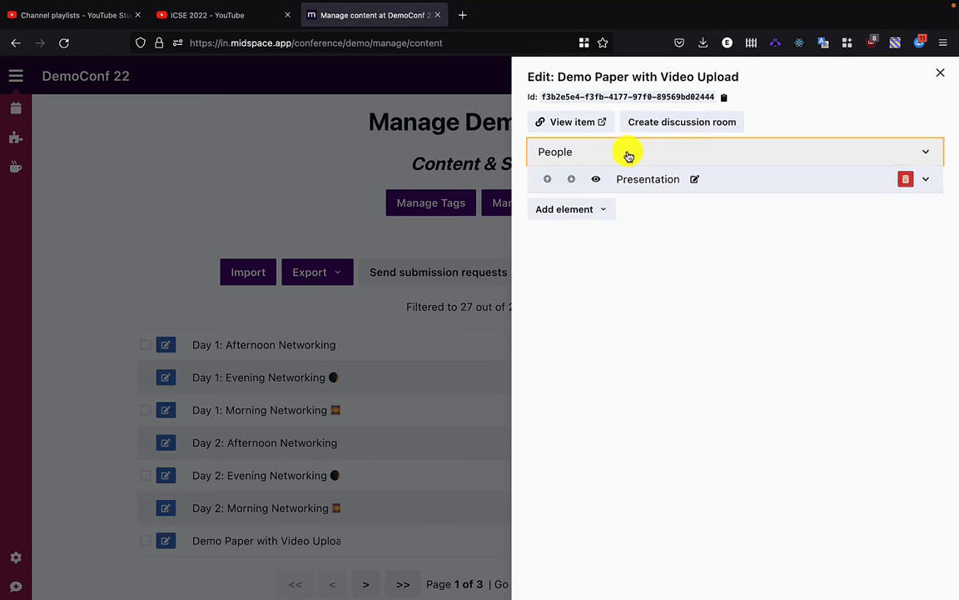
Step: Close the editor, select the demo paper and bring up the submission request form
left_click(939, 73)
type("demo p")
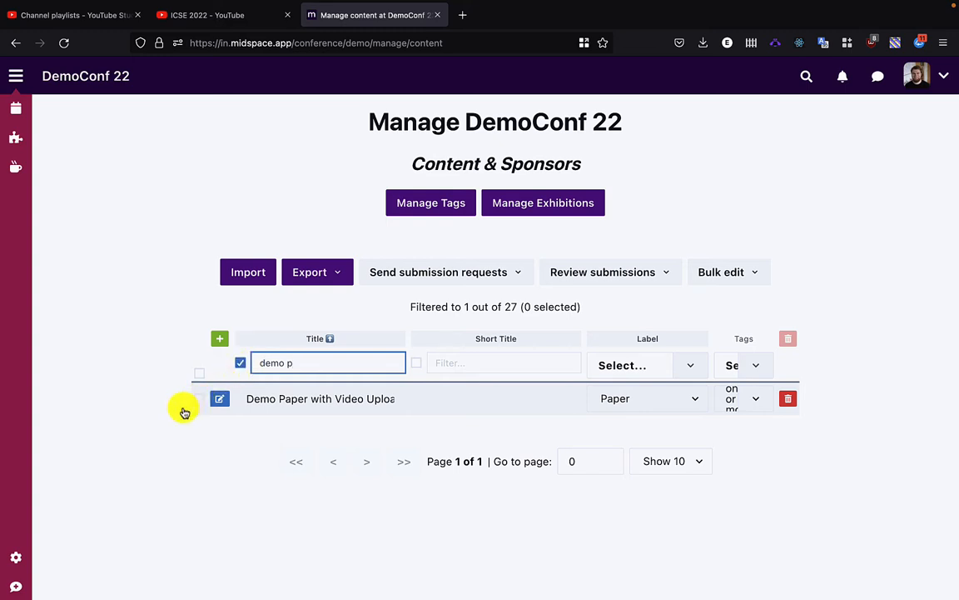
mouse_move(449, 280)
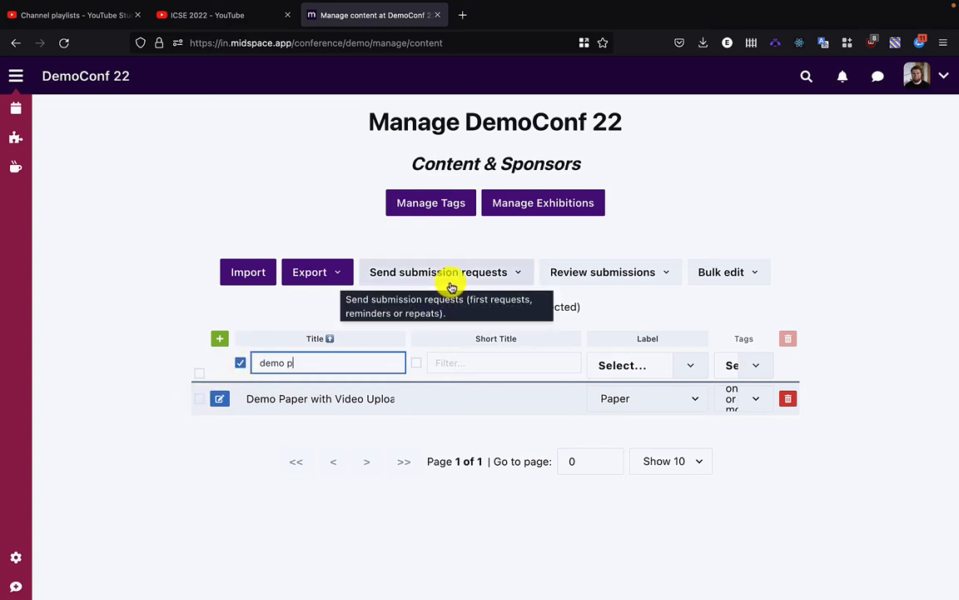
left_click(447, 271)
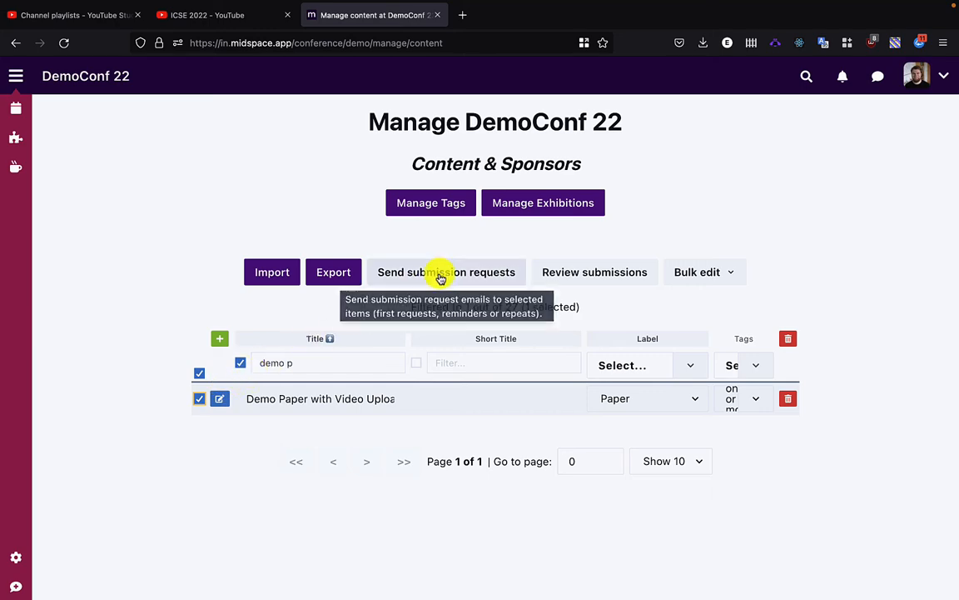
left_click(447, 272)
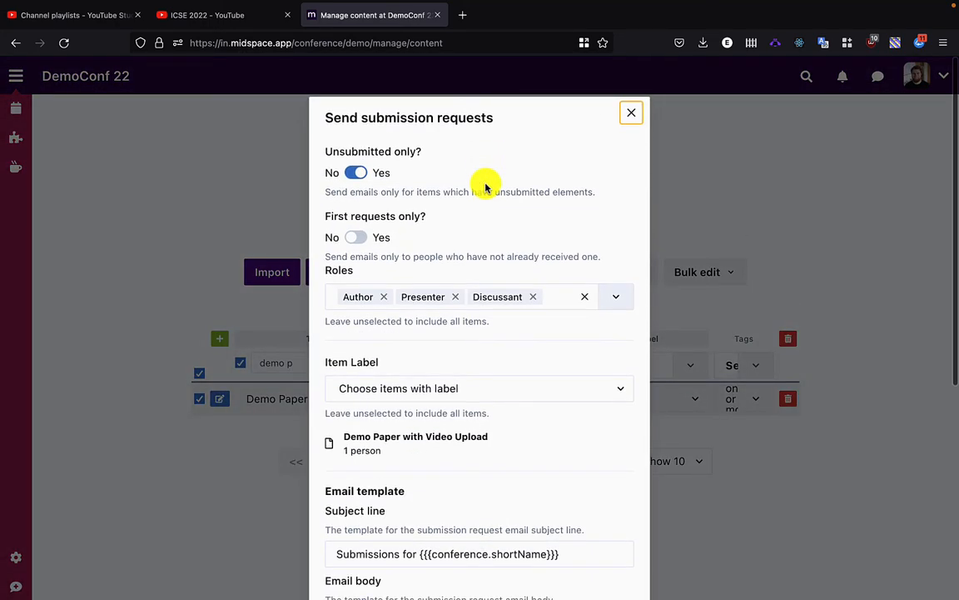
scroll("down", 3)
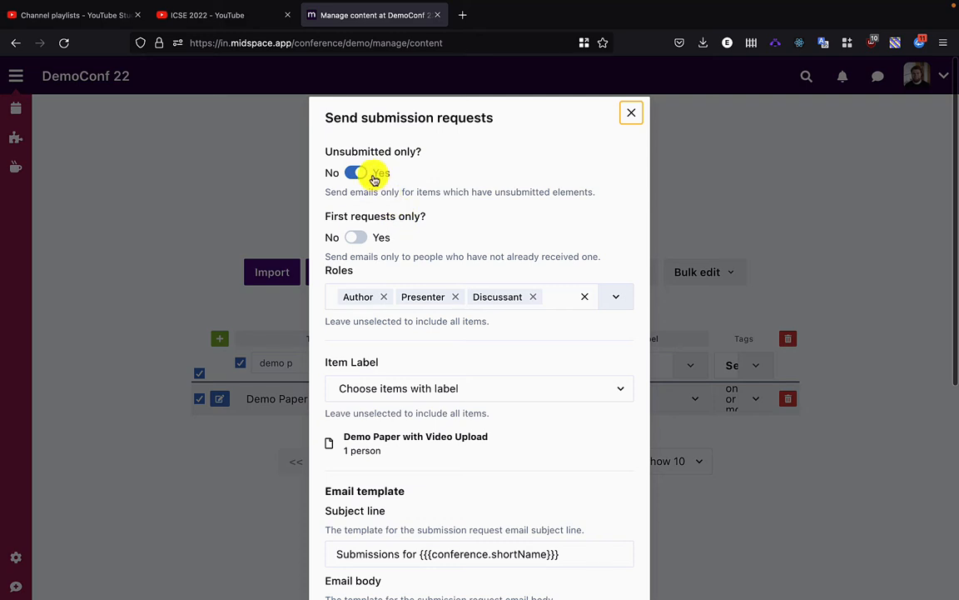
left_click(356, 171)
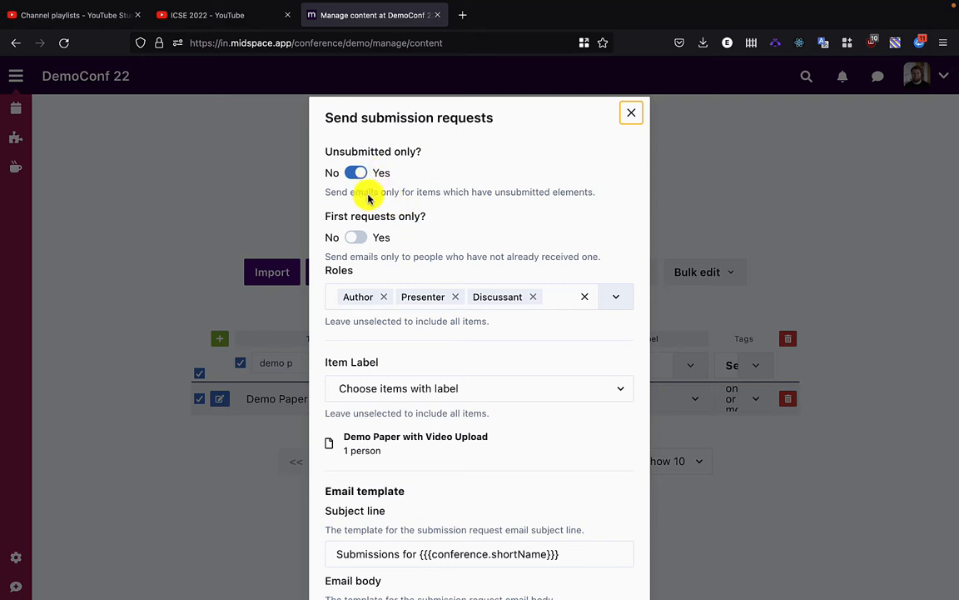
mouse_move(361, 232)
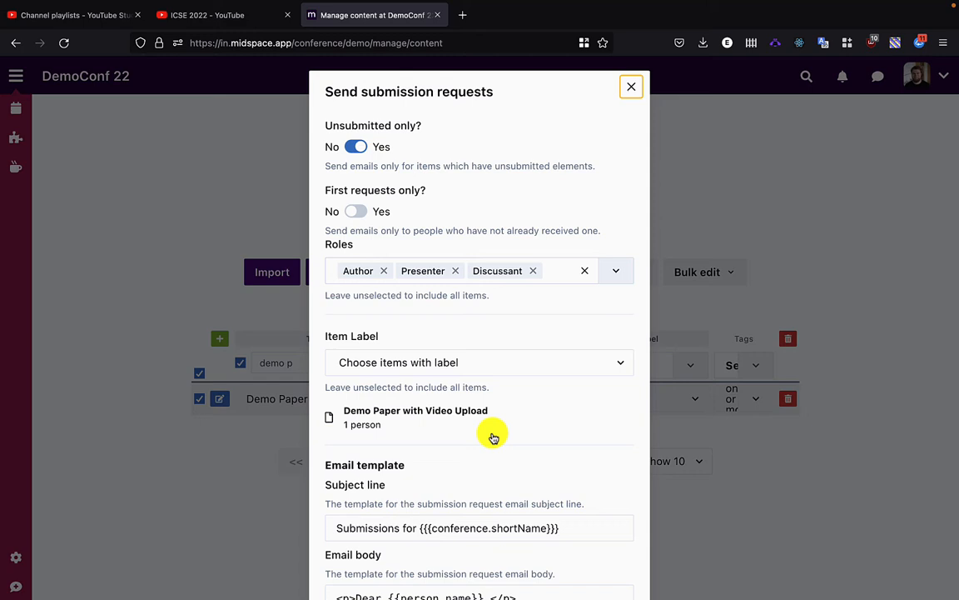
mouse_move(493, 343)
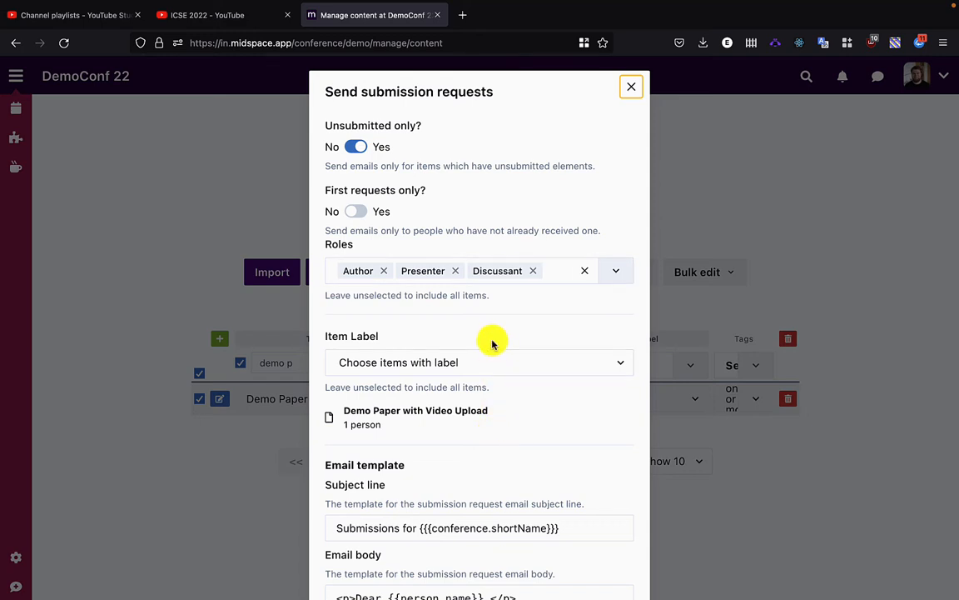
scroll("down", 3)
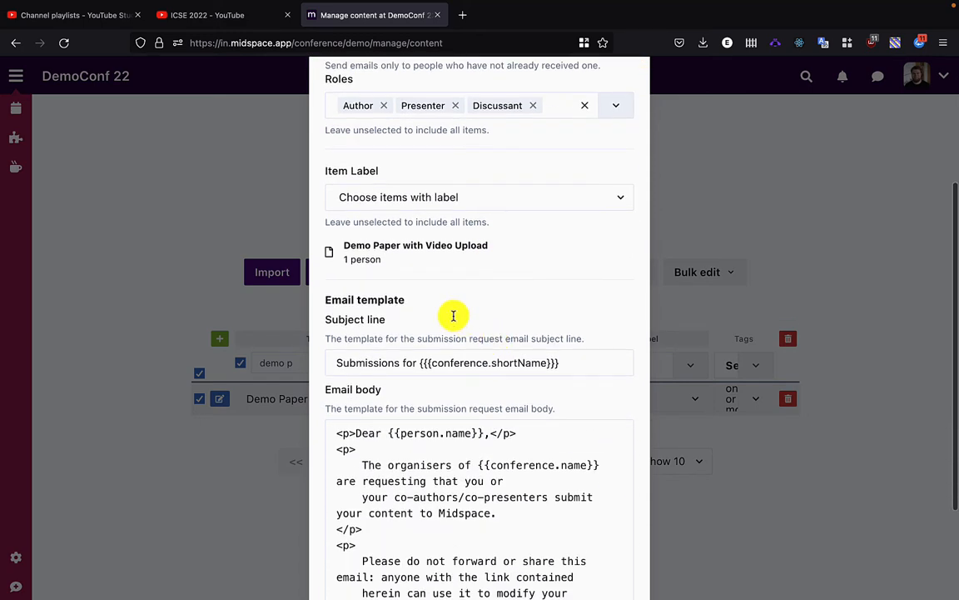
scroll("down", 3)
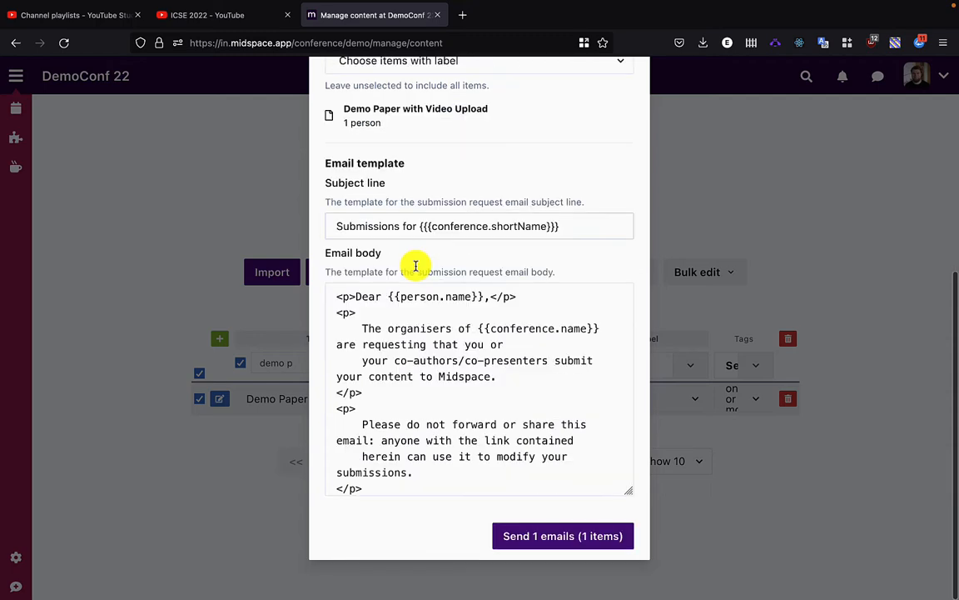
scroll("down", 3)
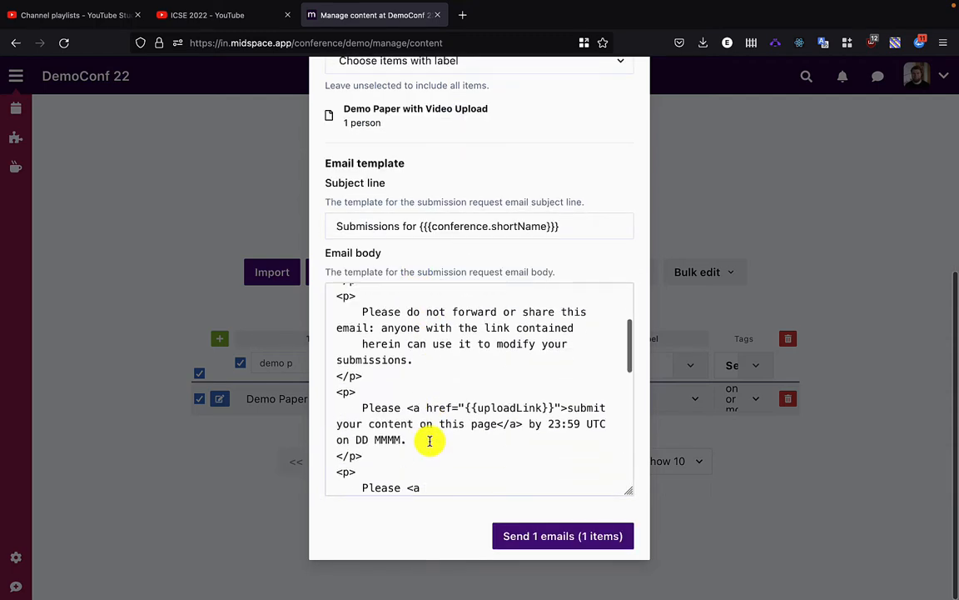
scroll("down", 3)
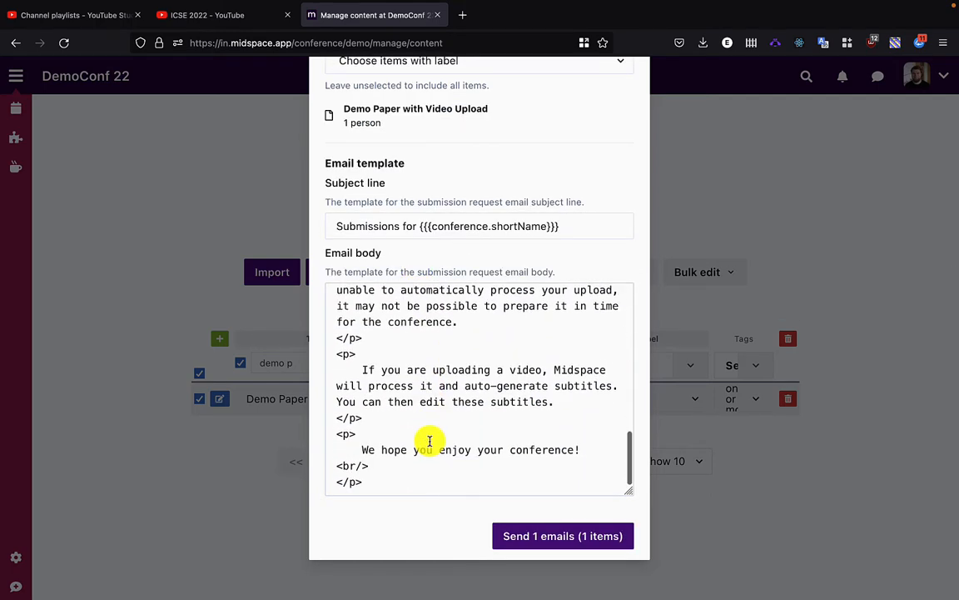
scroll("up", 3)
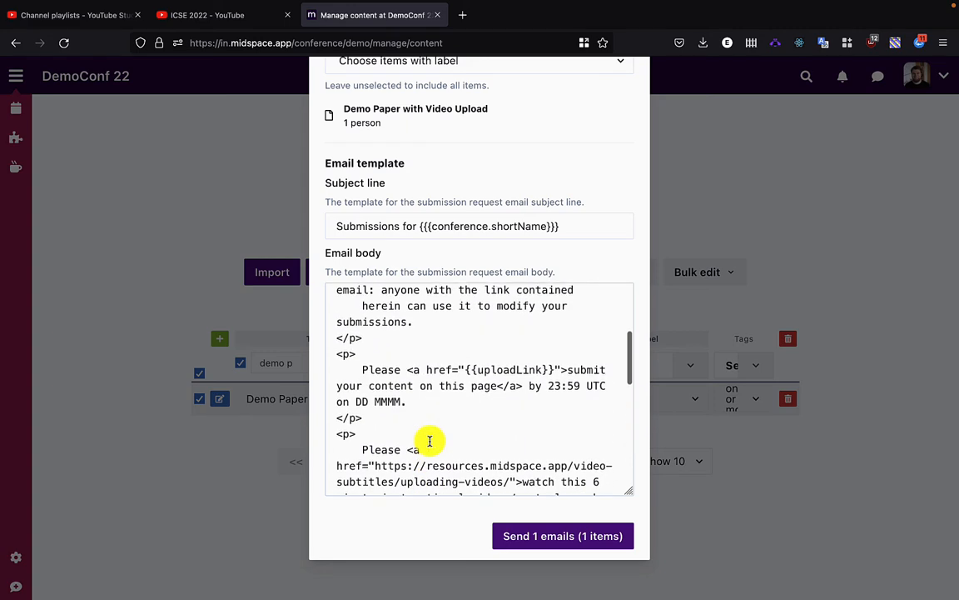
scroll("down", 3)
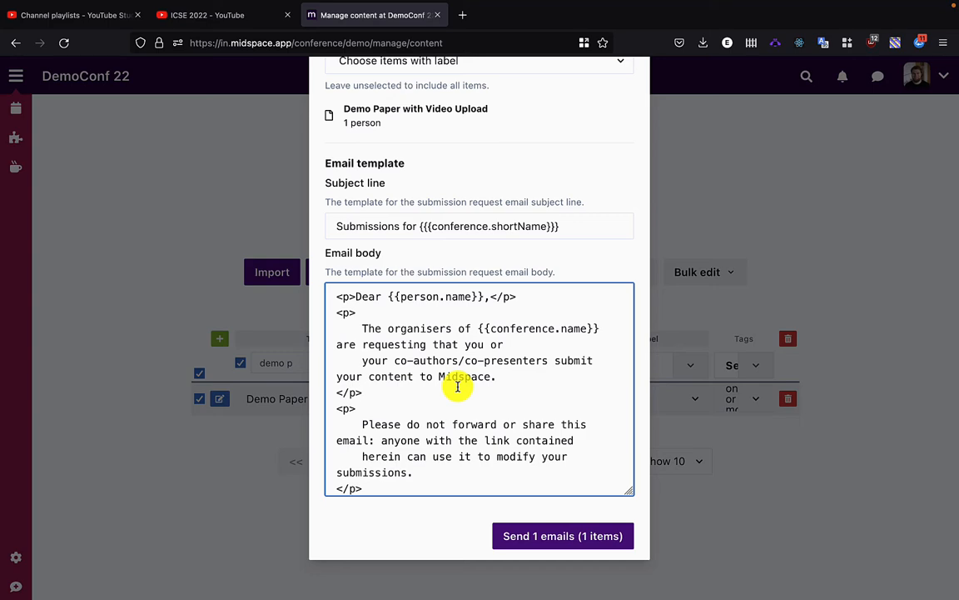
scroll("down", 3)
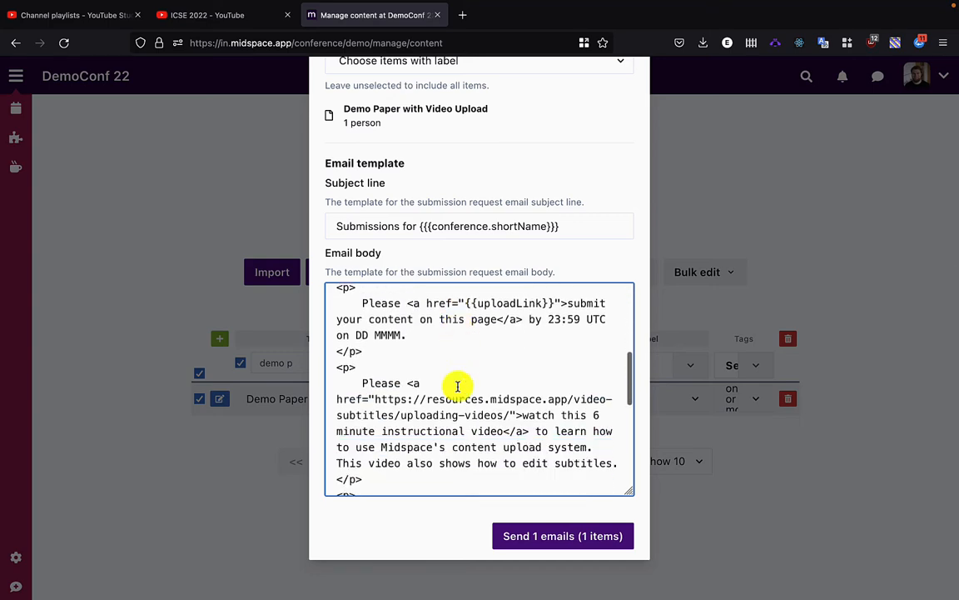
scroll("up", 3)
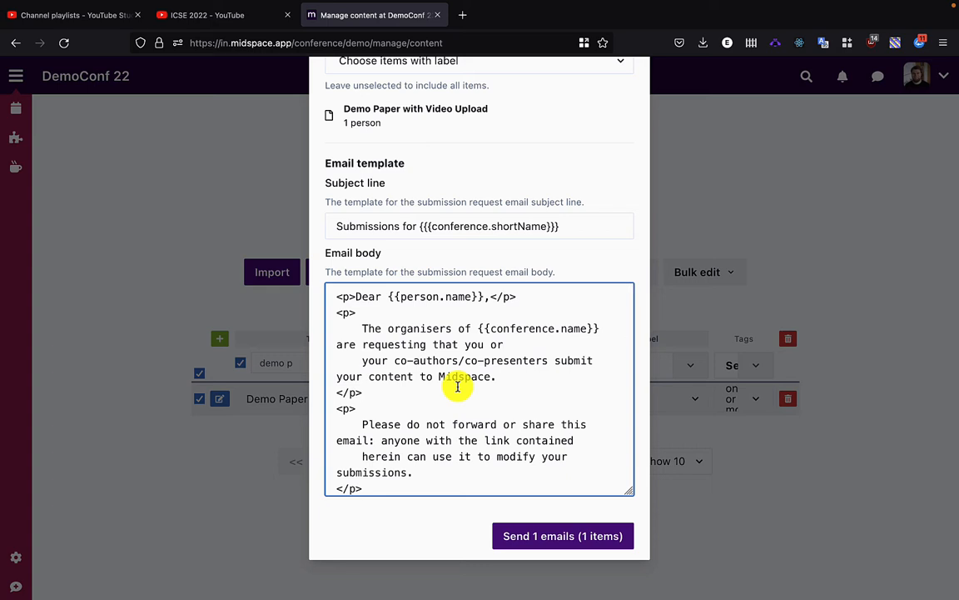
mouse_move(641, 243)
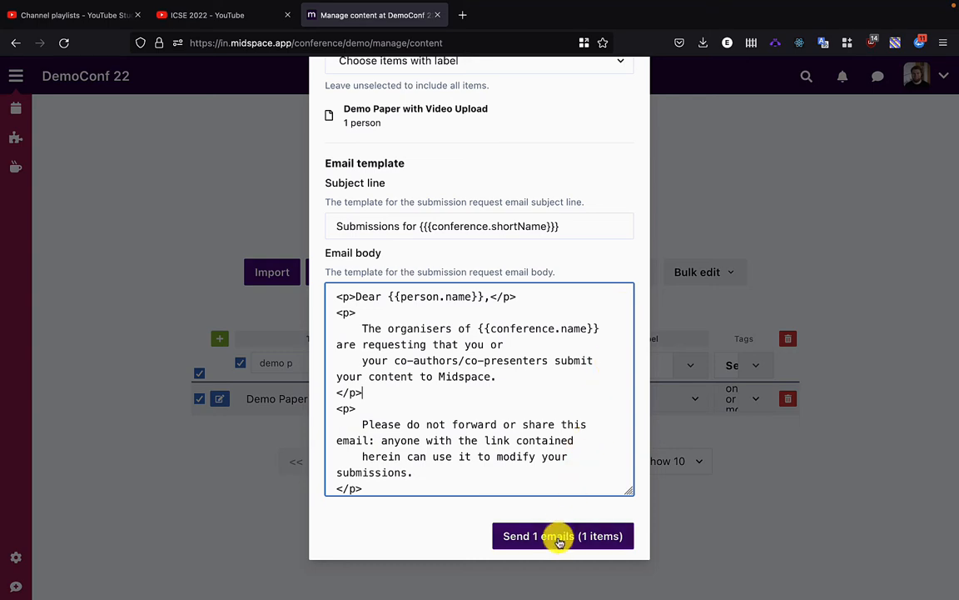
left_click(563, 536)
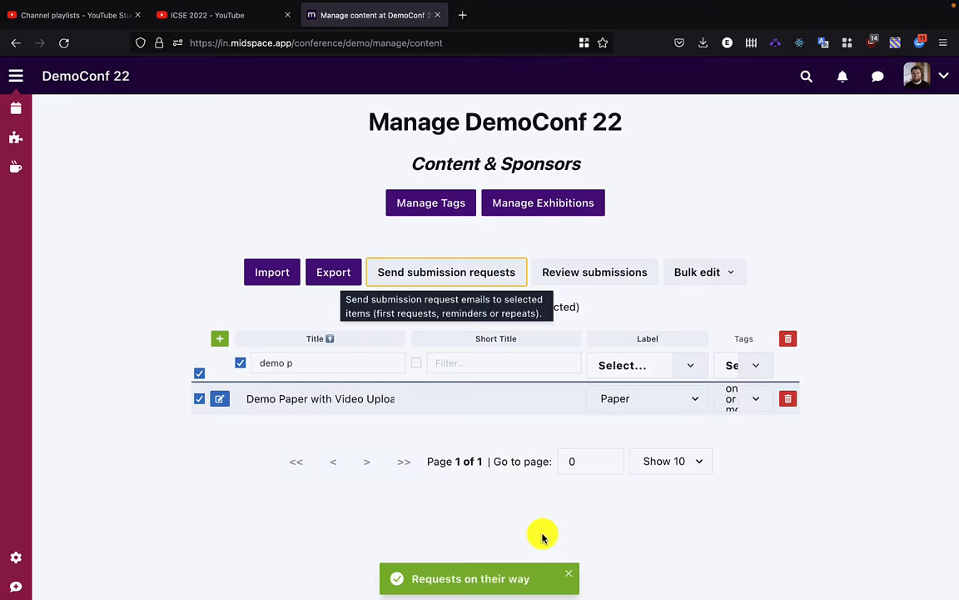
mouse_move(463, 517)
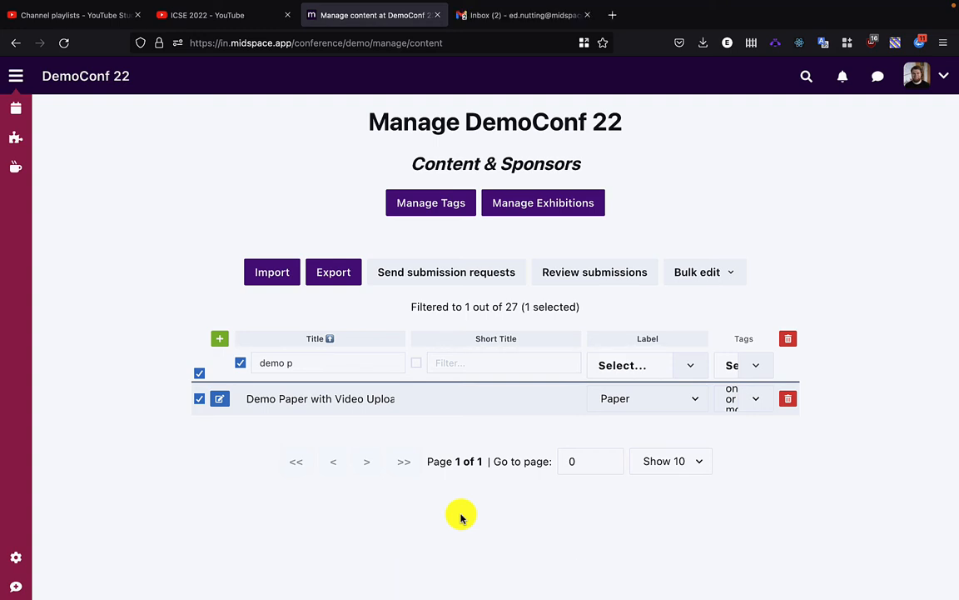
mouse_move(15, 556)
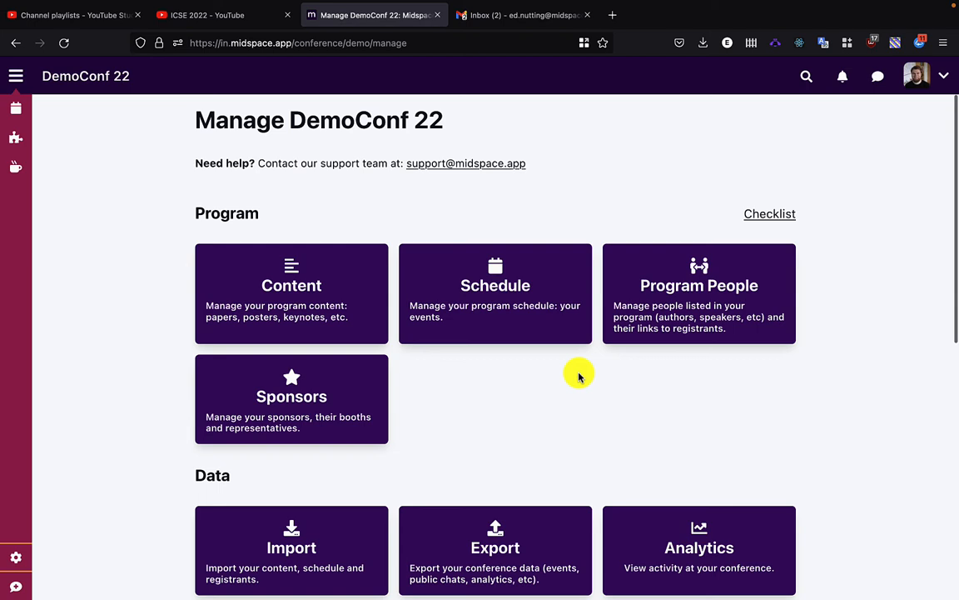
mouse_move(624, 362)
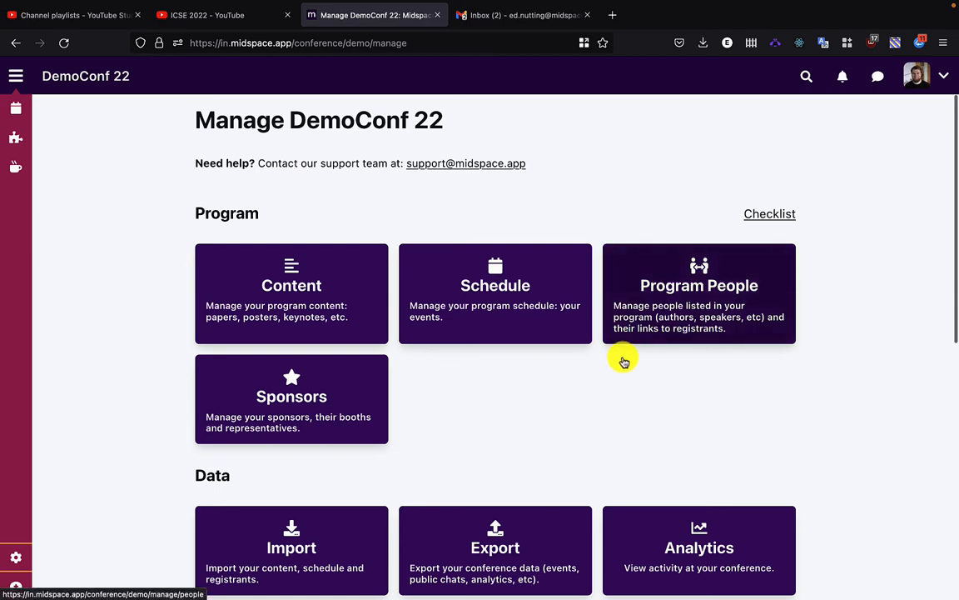
Step: Filter Program People by 'ed nutt' and view the presenter's submission links
left_click(700, 293)
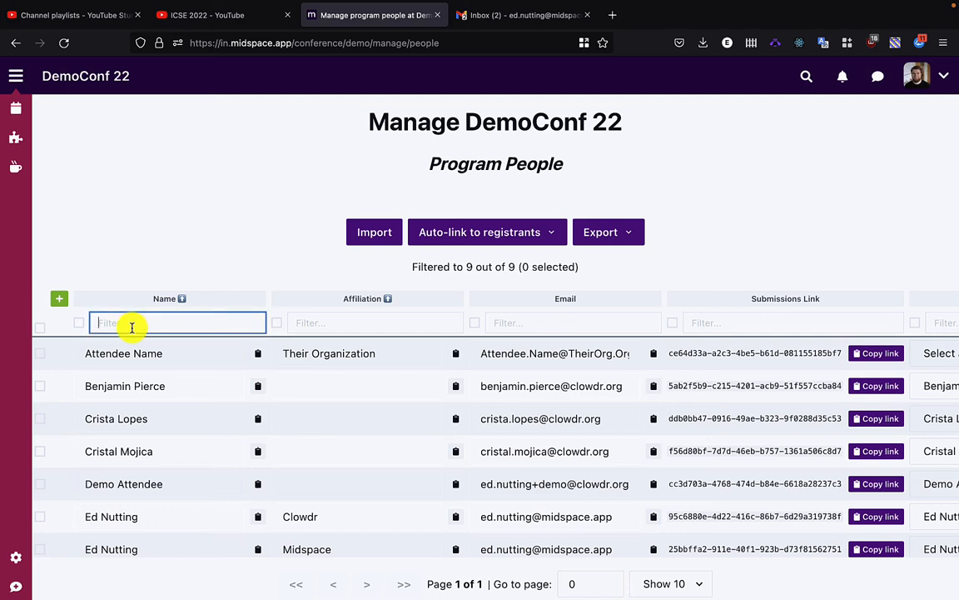
type("ed nutt")
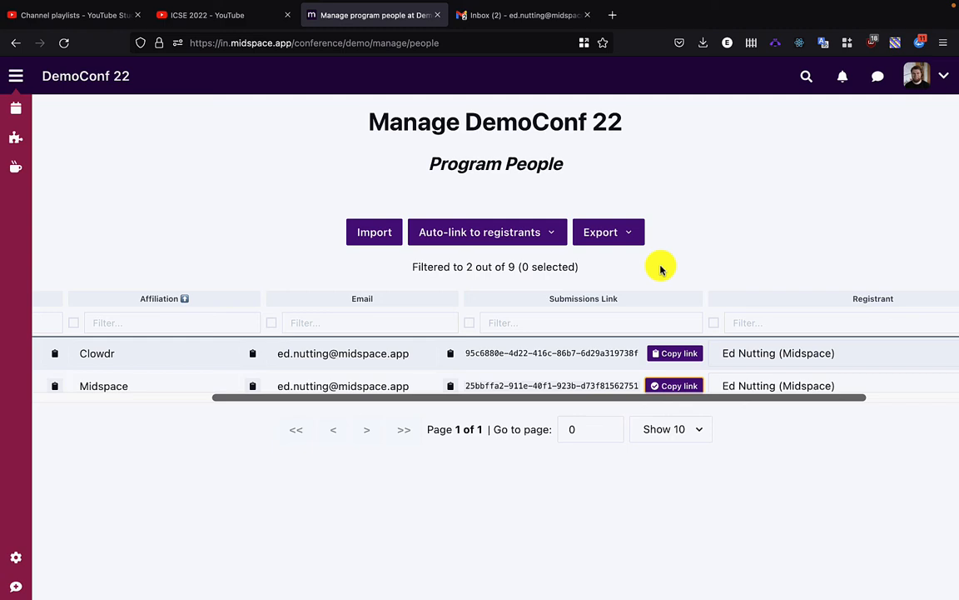
left_click(673, 385)
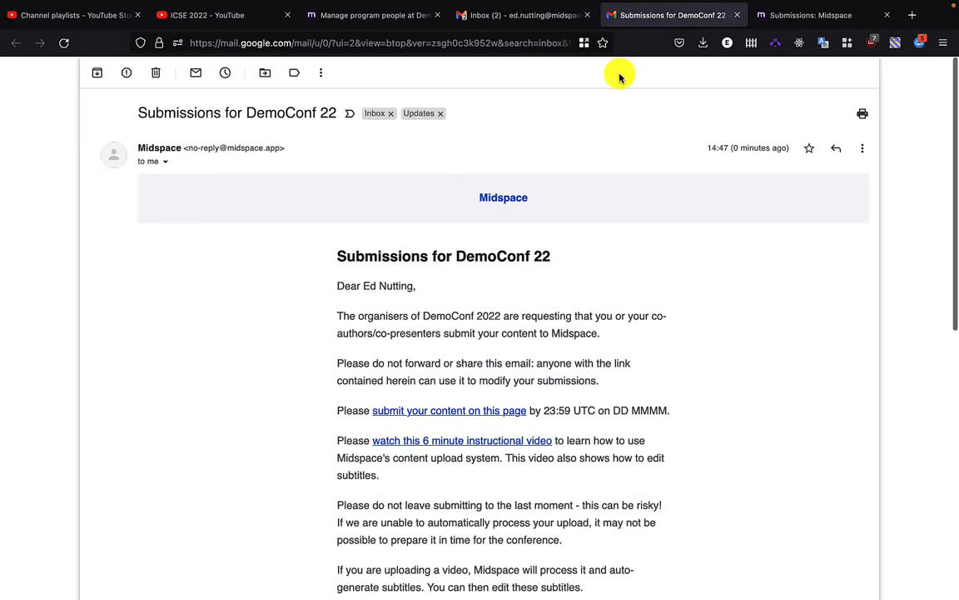
Step: Read the 'Submissions for DemoConf 22' email and follow its content submission link
scroll("down", 3)
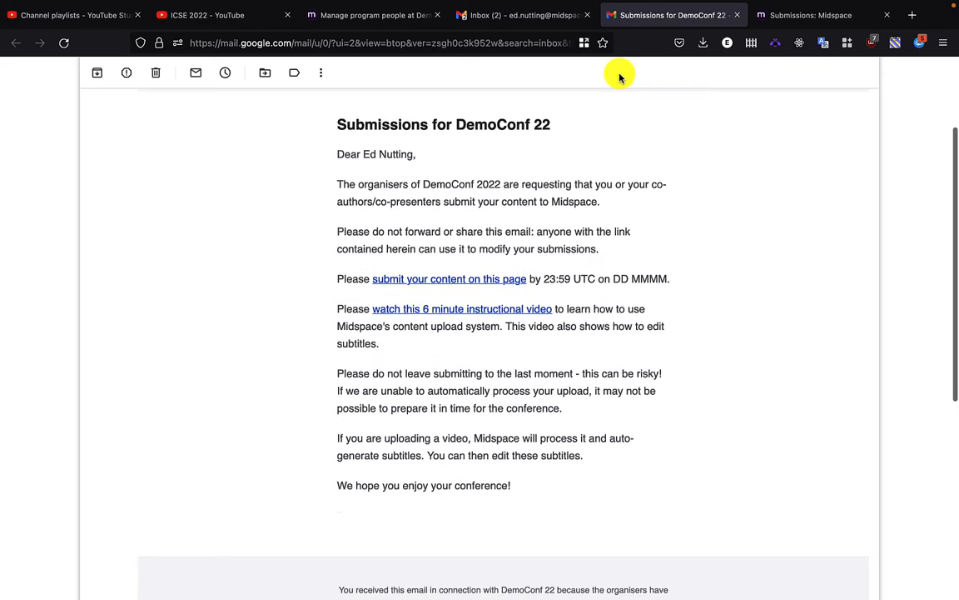
scroll("down", 3)
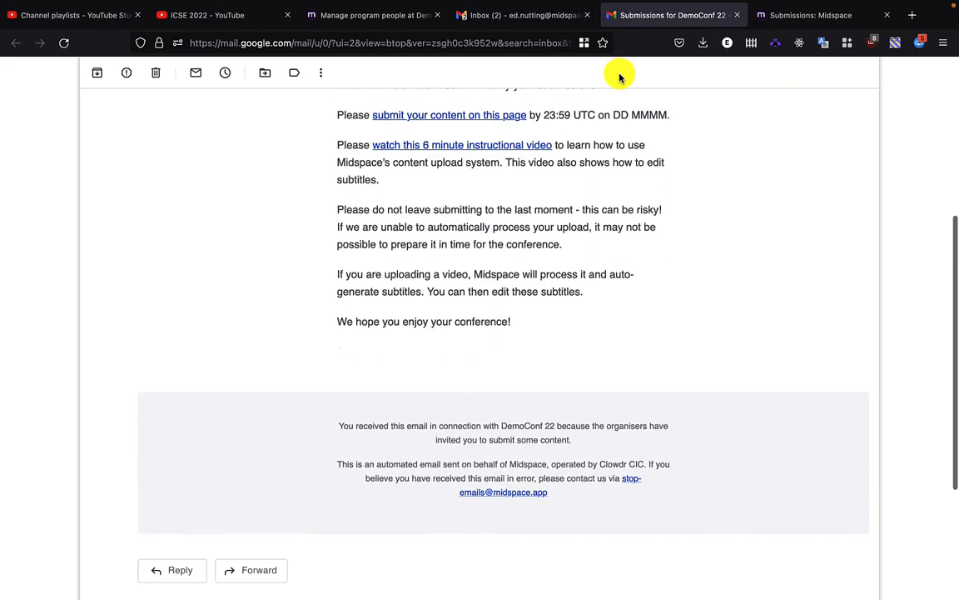
scroll("up", 3)
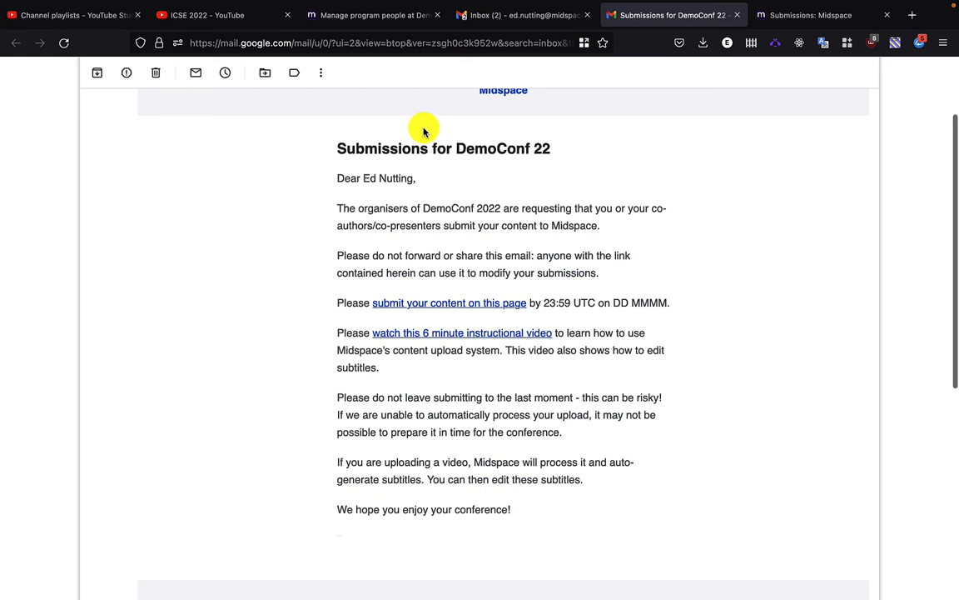
mouse_move(573, 526)
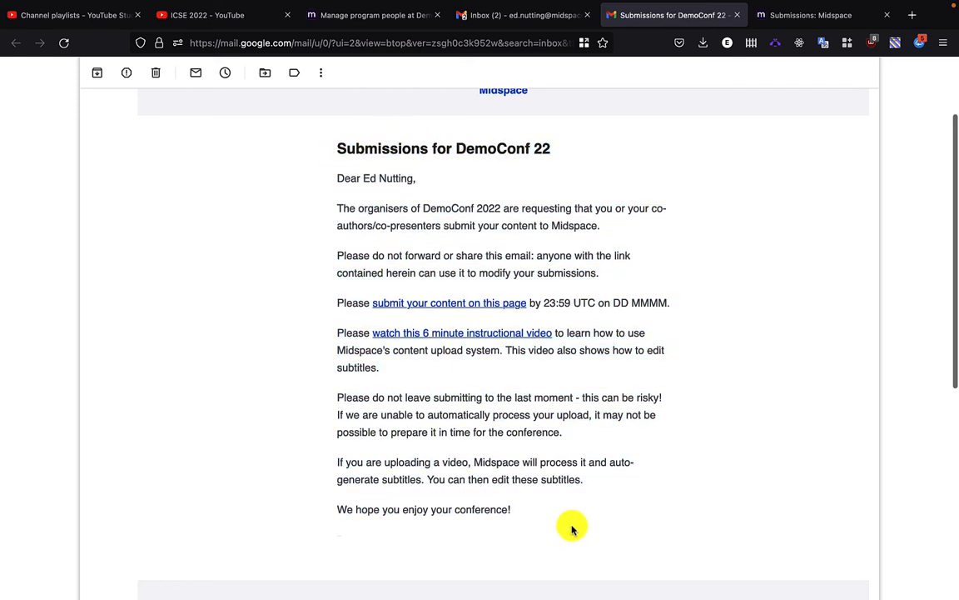
mouse_move(453, 323)
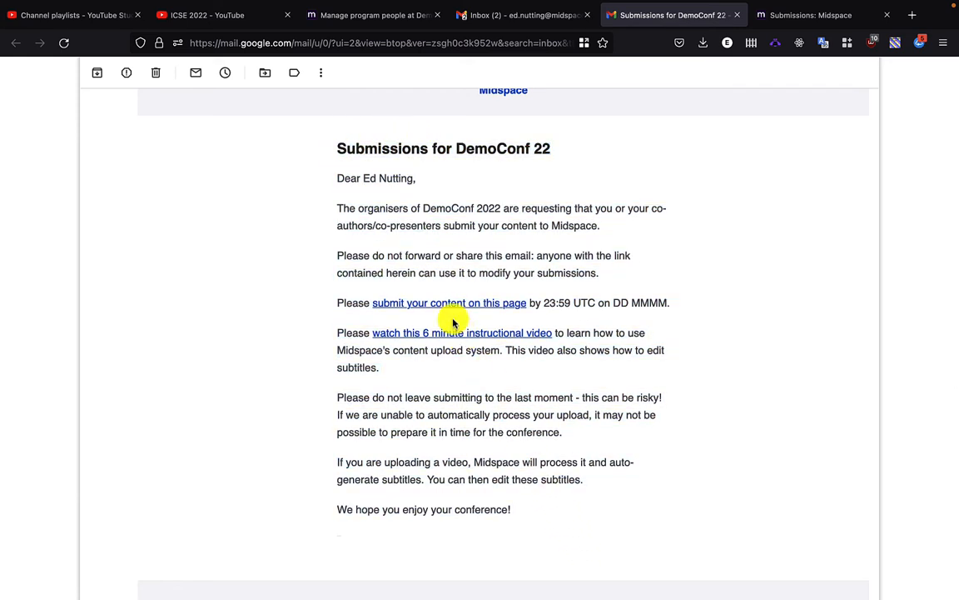
mouse_move(461, 333)
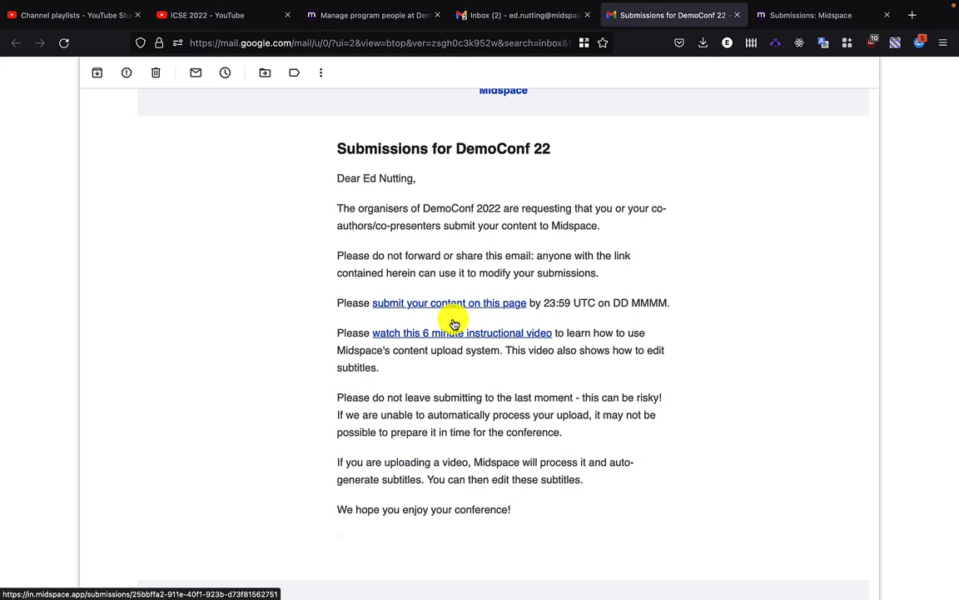
left_click(450, 303)
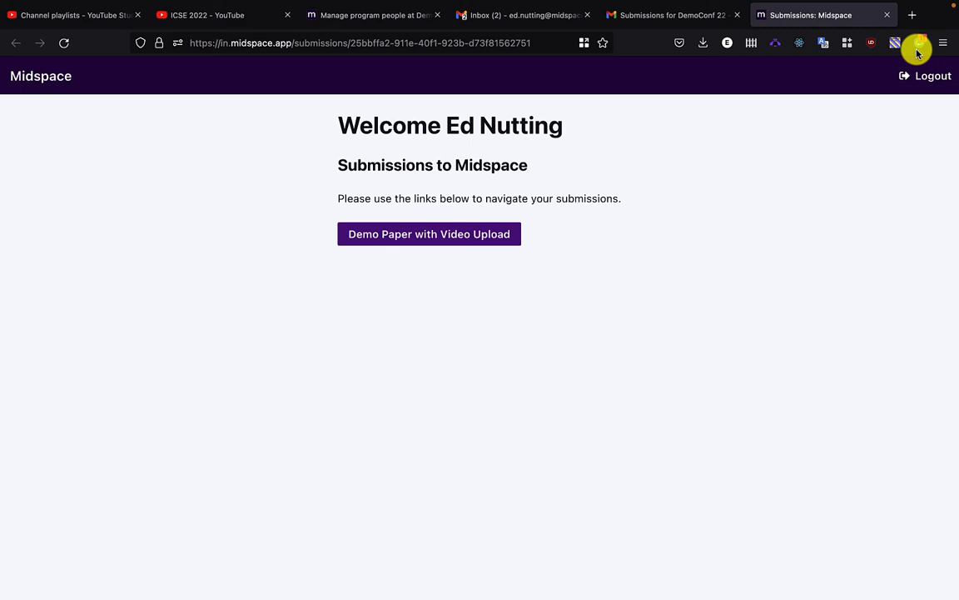
Step: Preview the Presentation video upload page for the demo paper, then return to the Manage overview
left_click(430, 234)
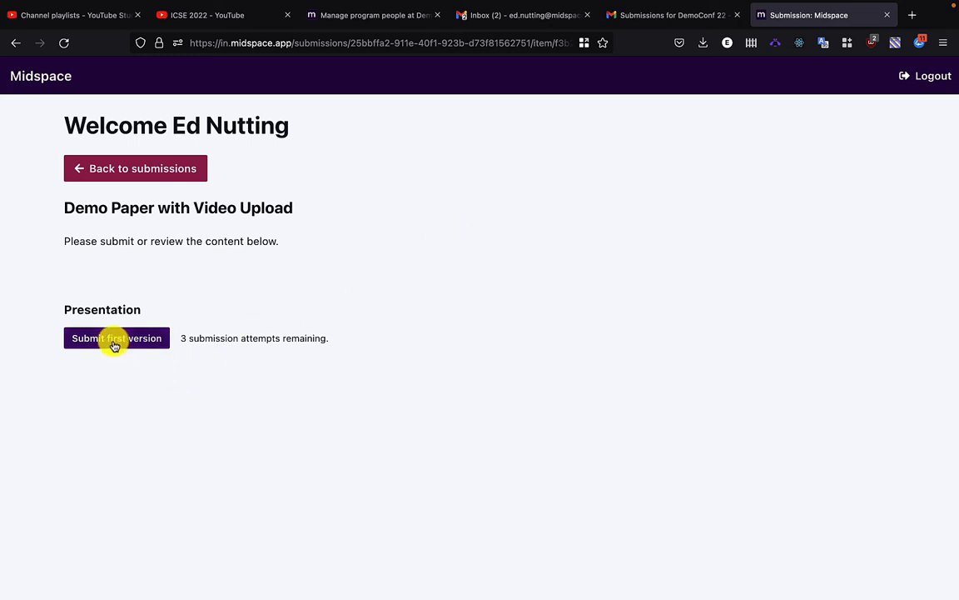
left_click(116, 337)
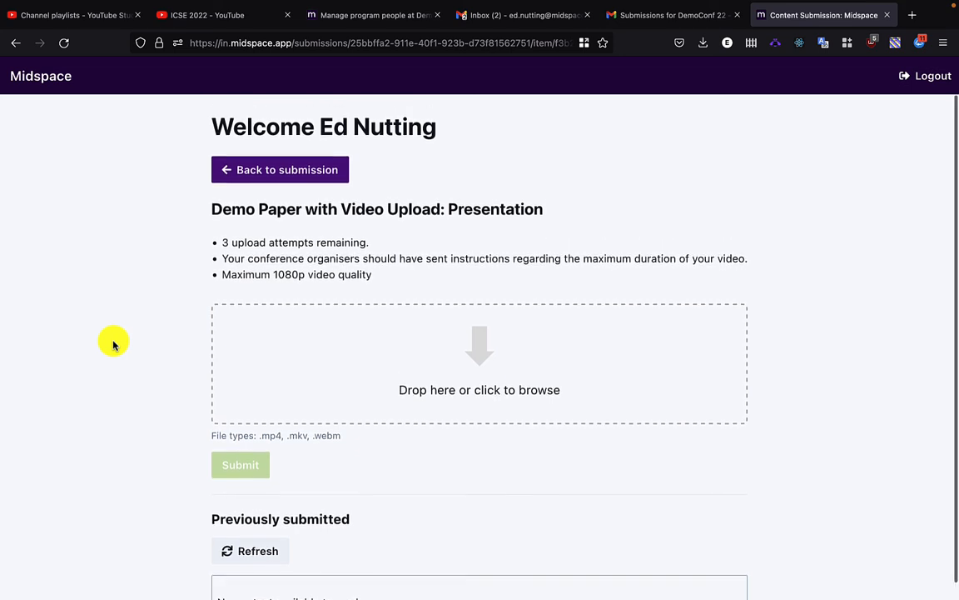
left_click(280, 169)
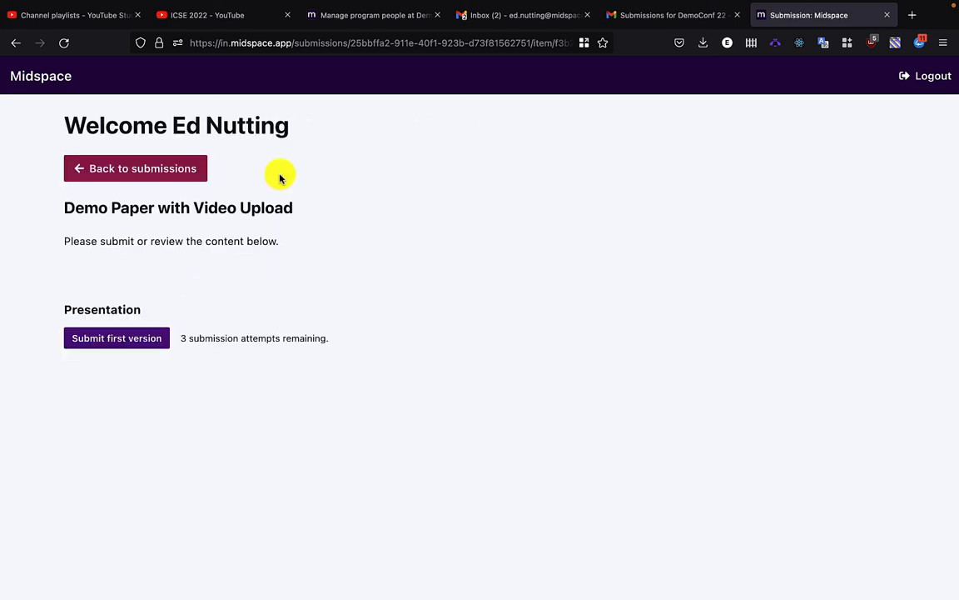
left_click(135, 169)
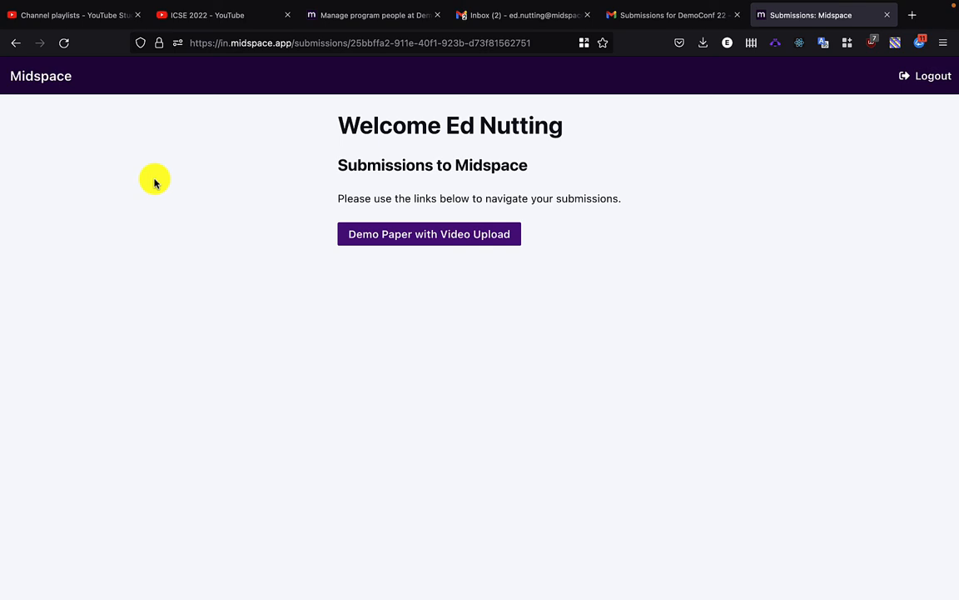
left_click(369, 15)
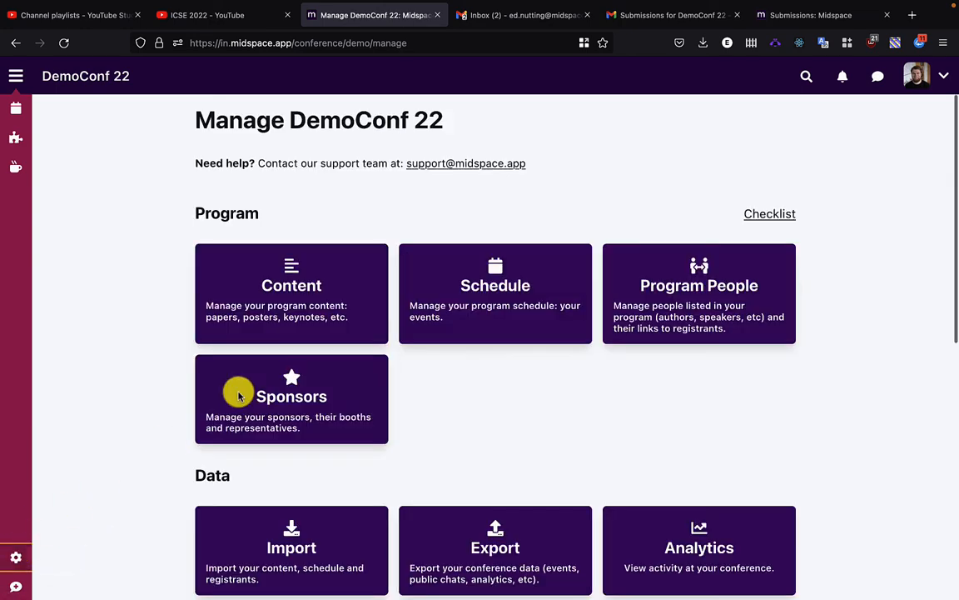
Step: Show the received submissions in the Review submissions panel of the content manager
left_click(291, 285)
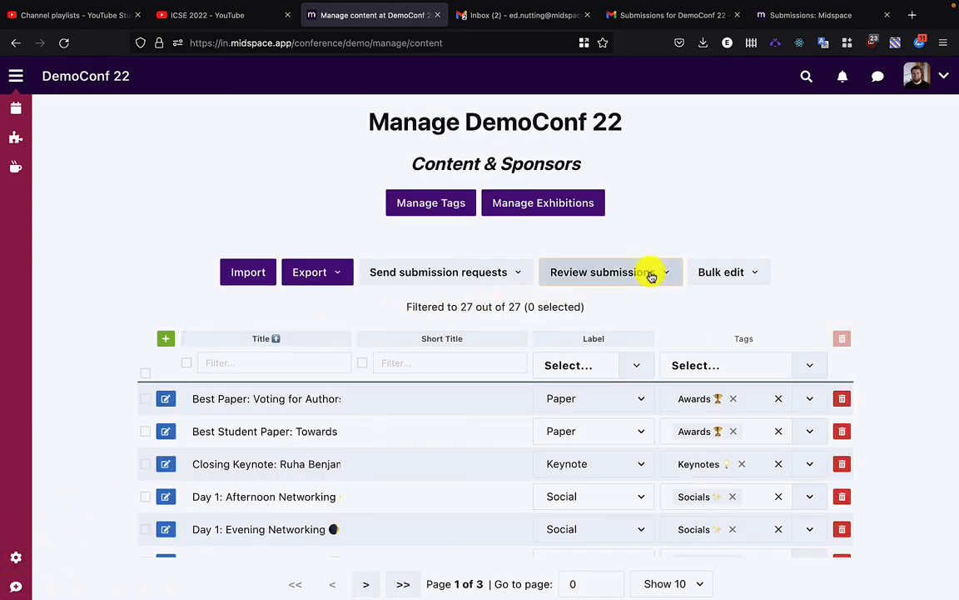
left_click(603, 272)
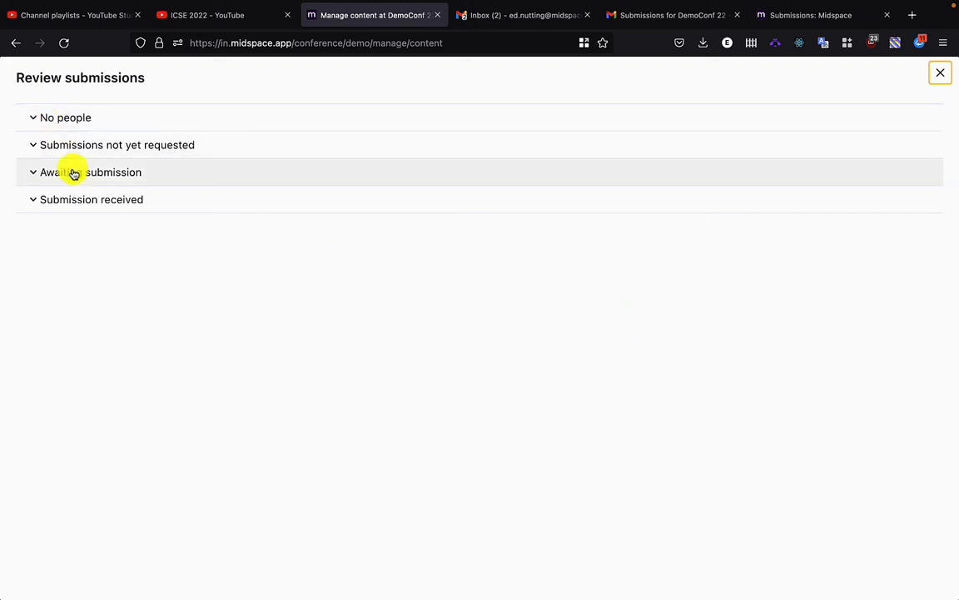
left_click(90, 200)
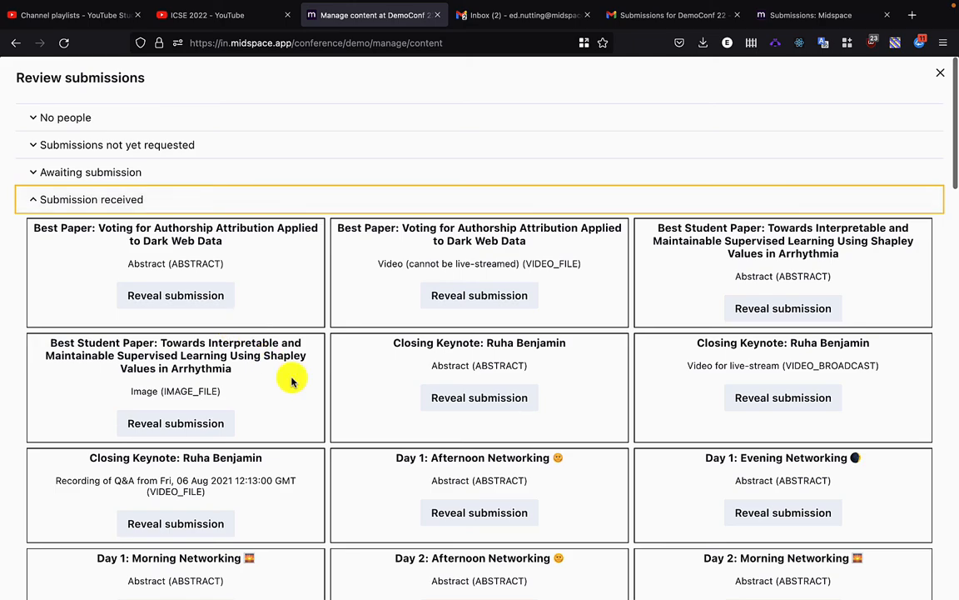
mouse_move(406, 413)
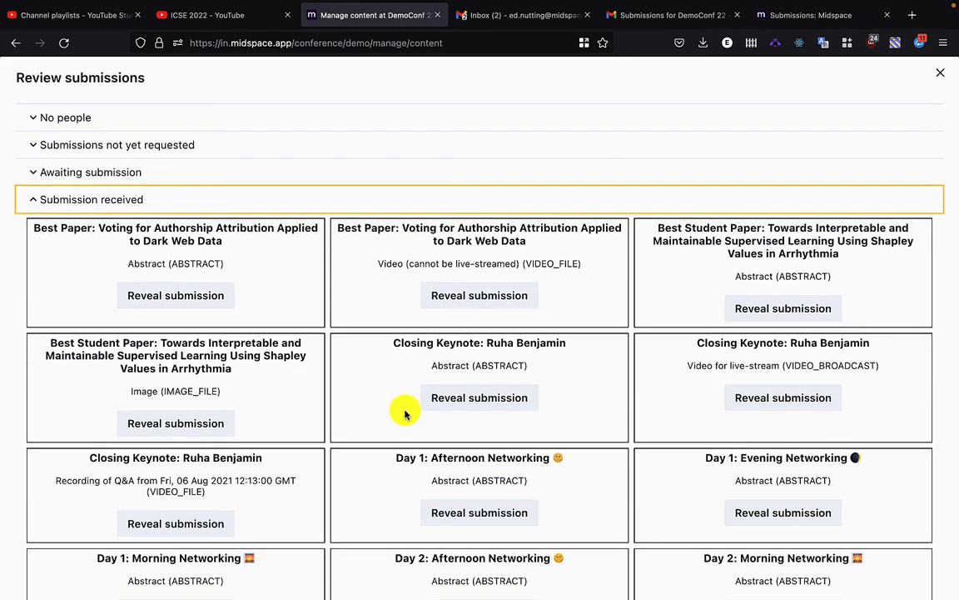